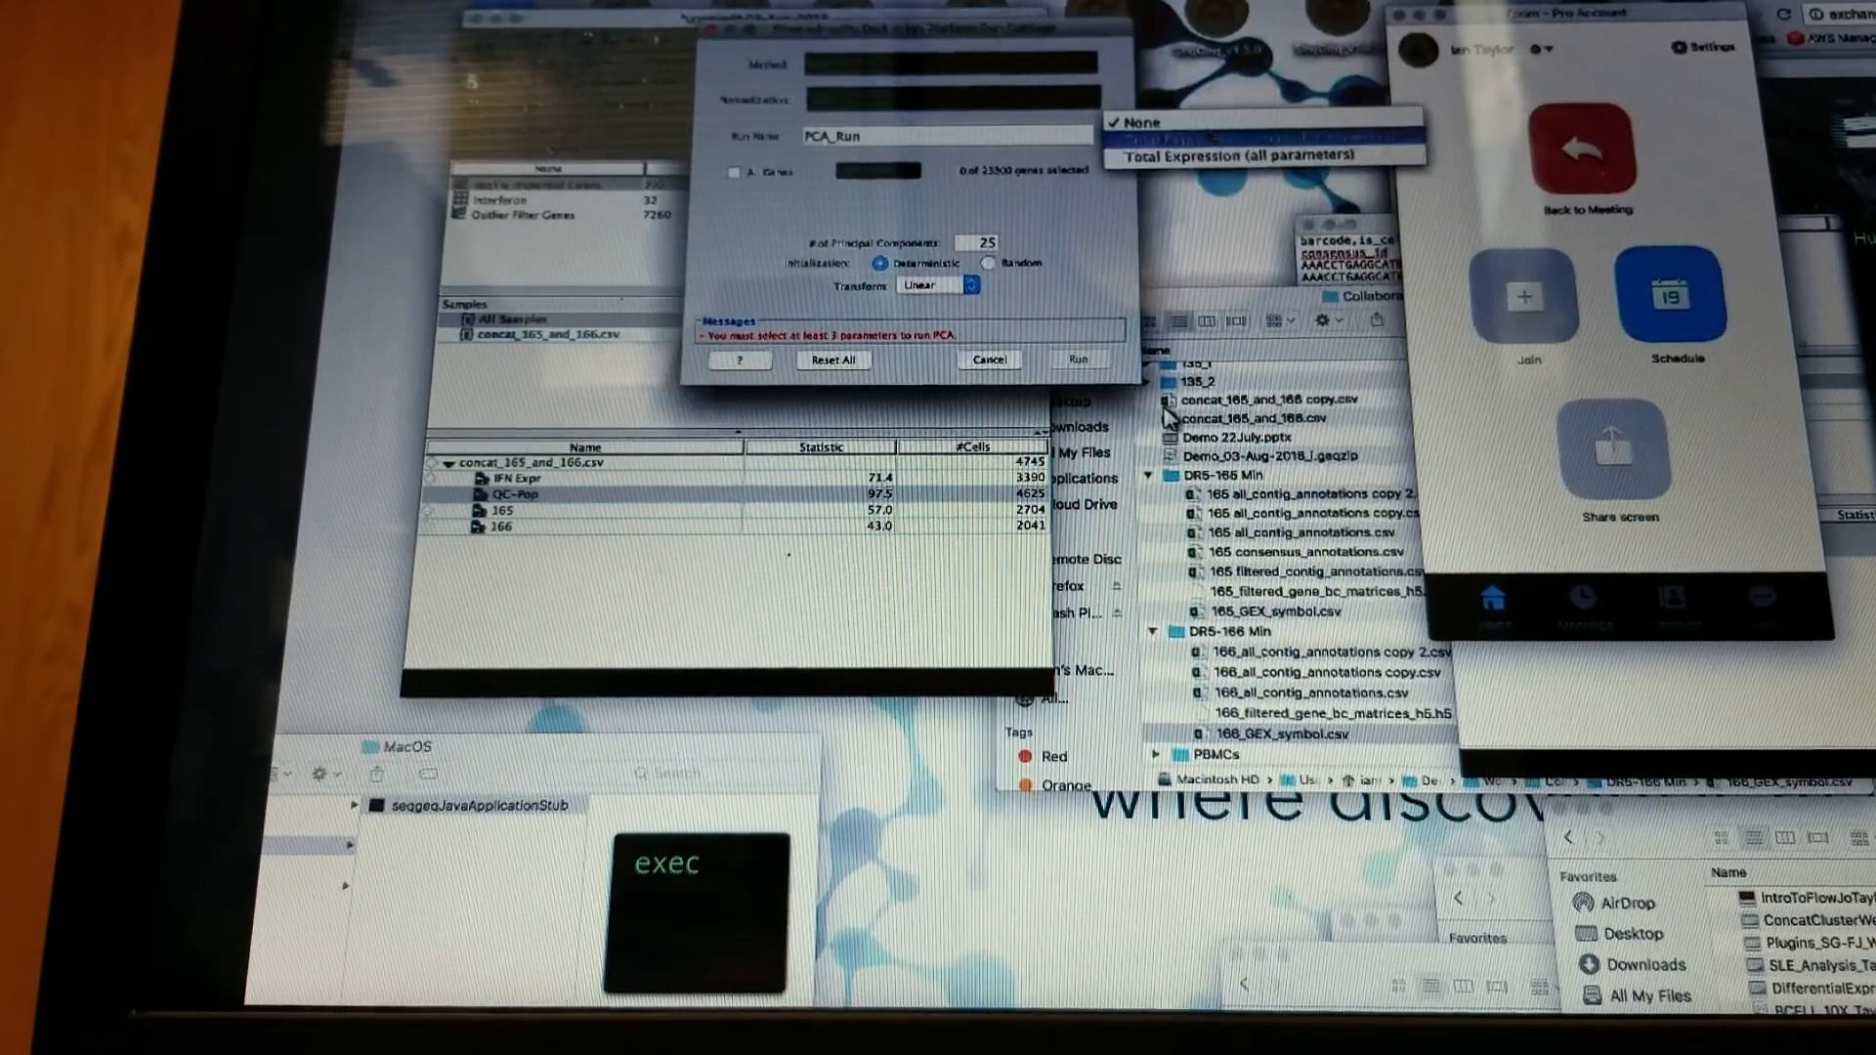
Select the 272-gene set for PCA and run the principal component analysis
left_click(1220, 156)
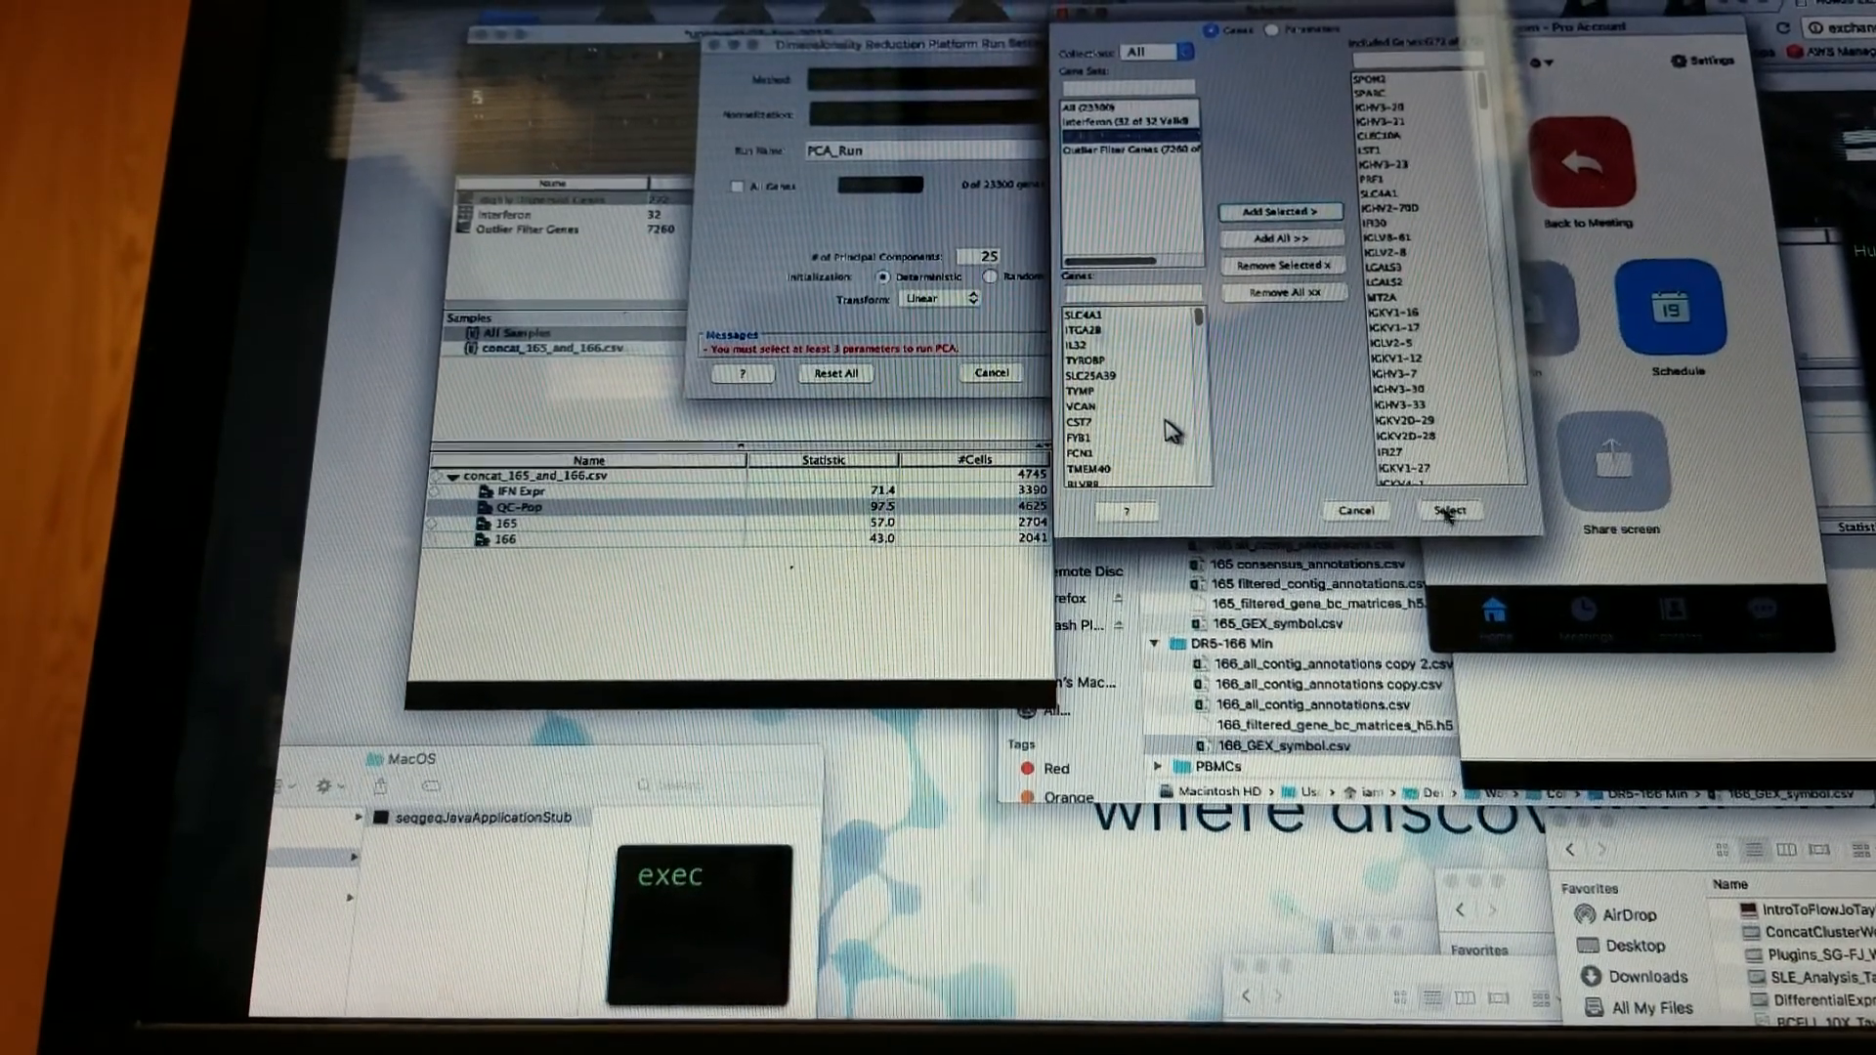
left_click(1448, 511)
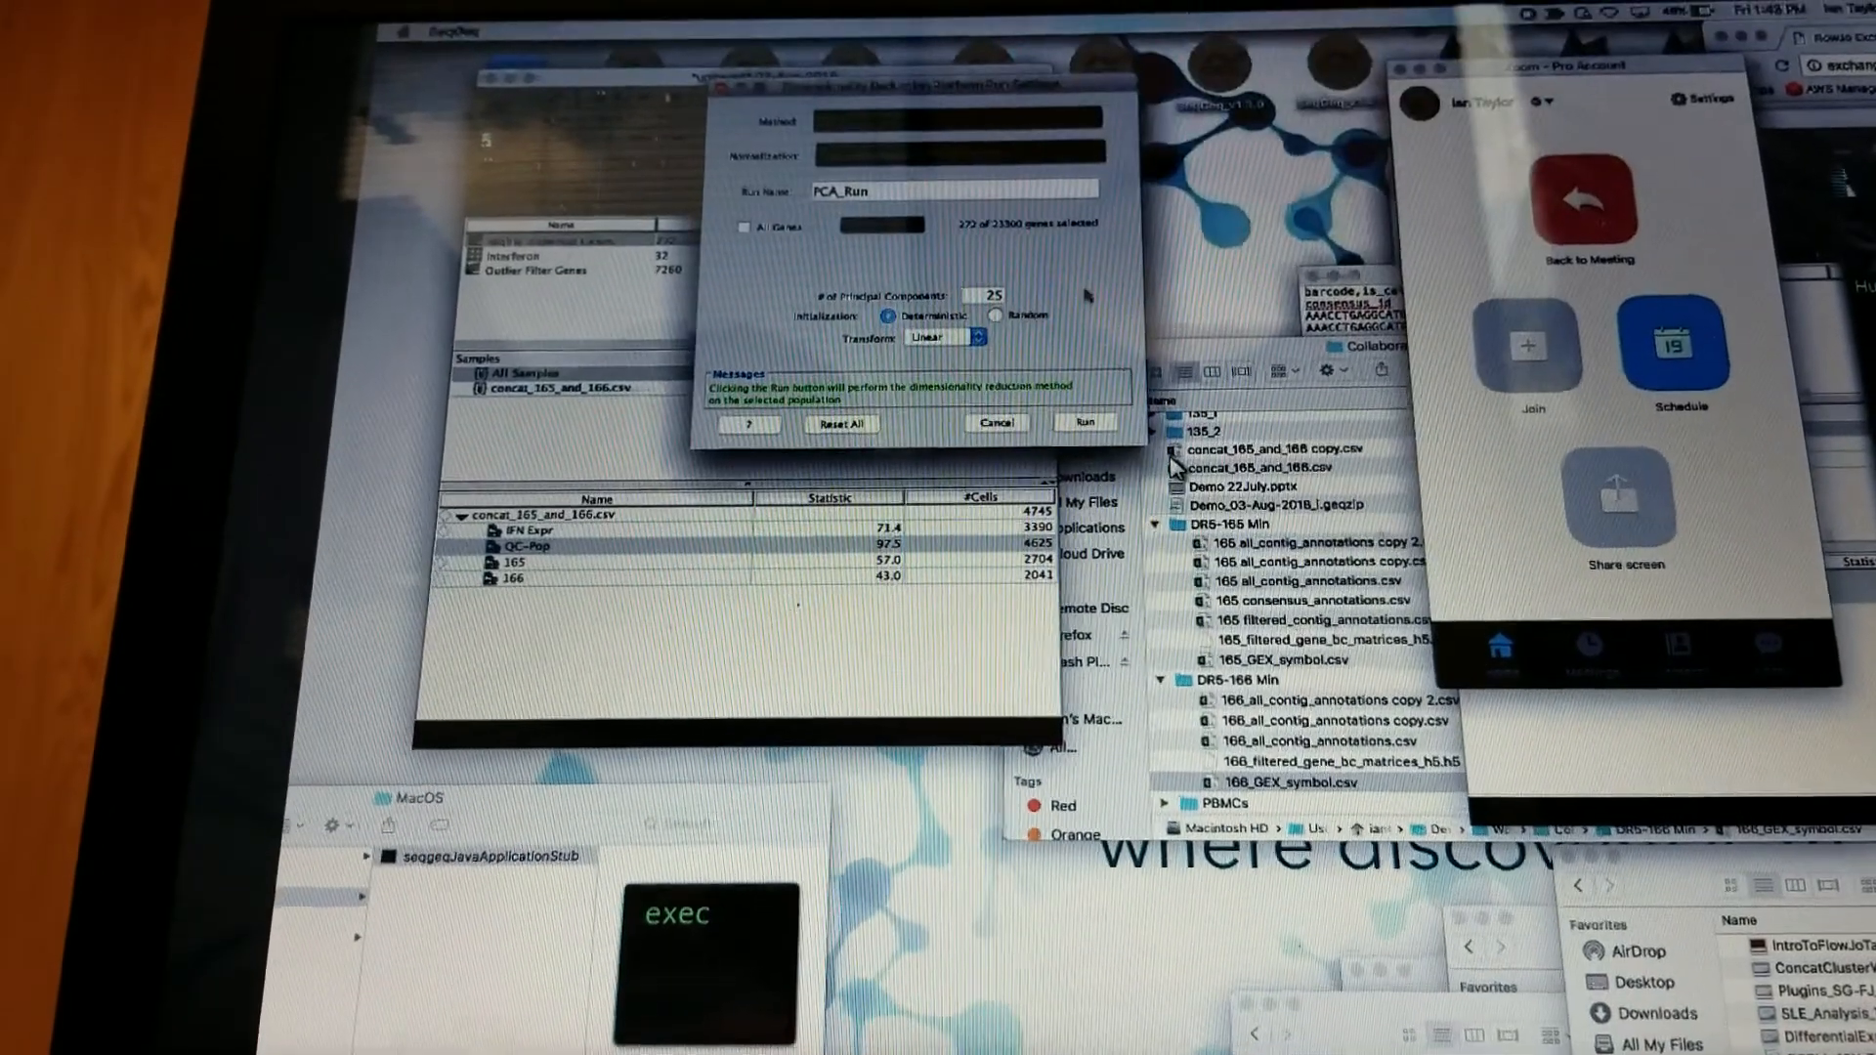
left_click(944, 337)
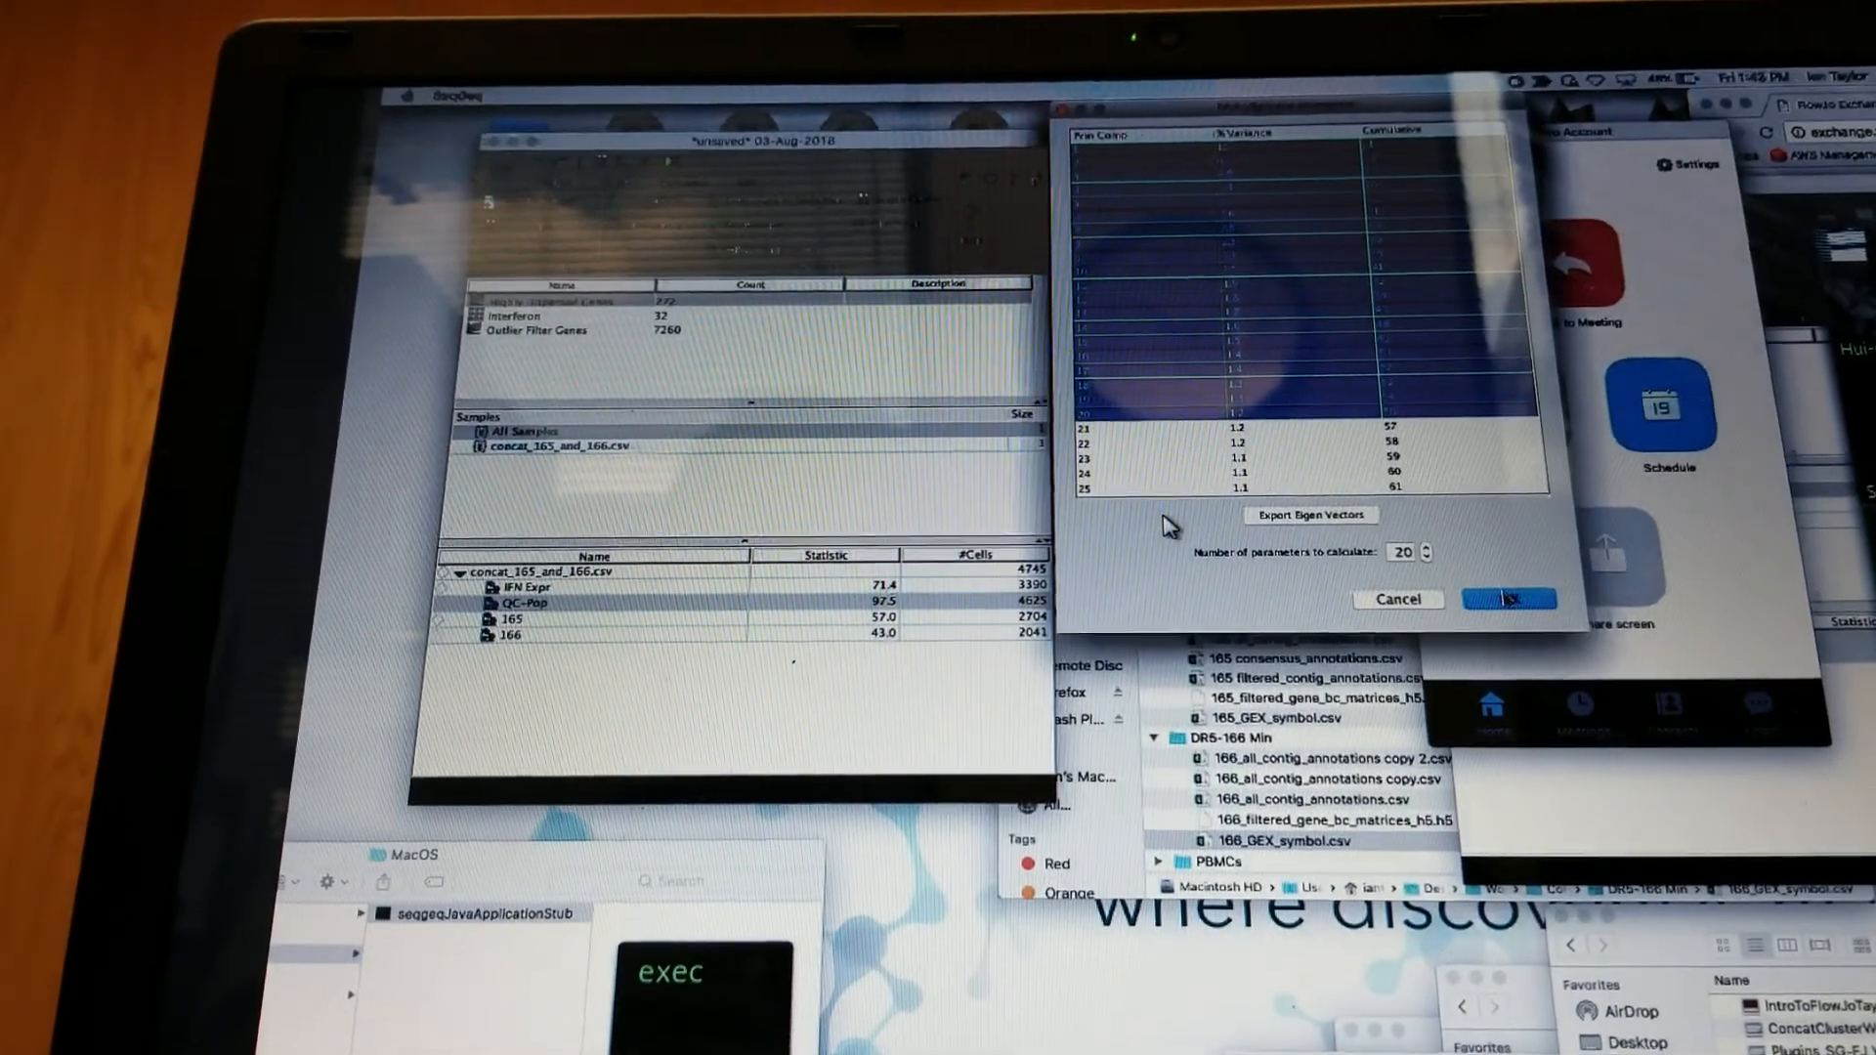
Accept calculating 20 principal components, dismissing the variance table
left_click(1508, 599)
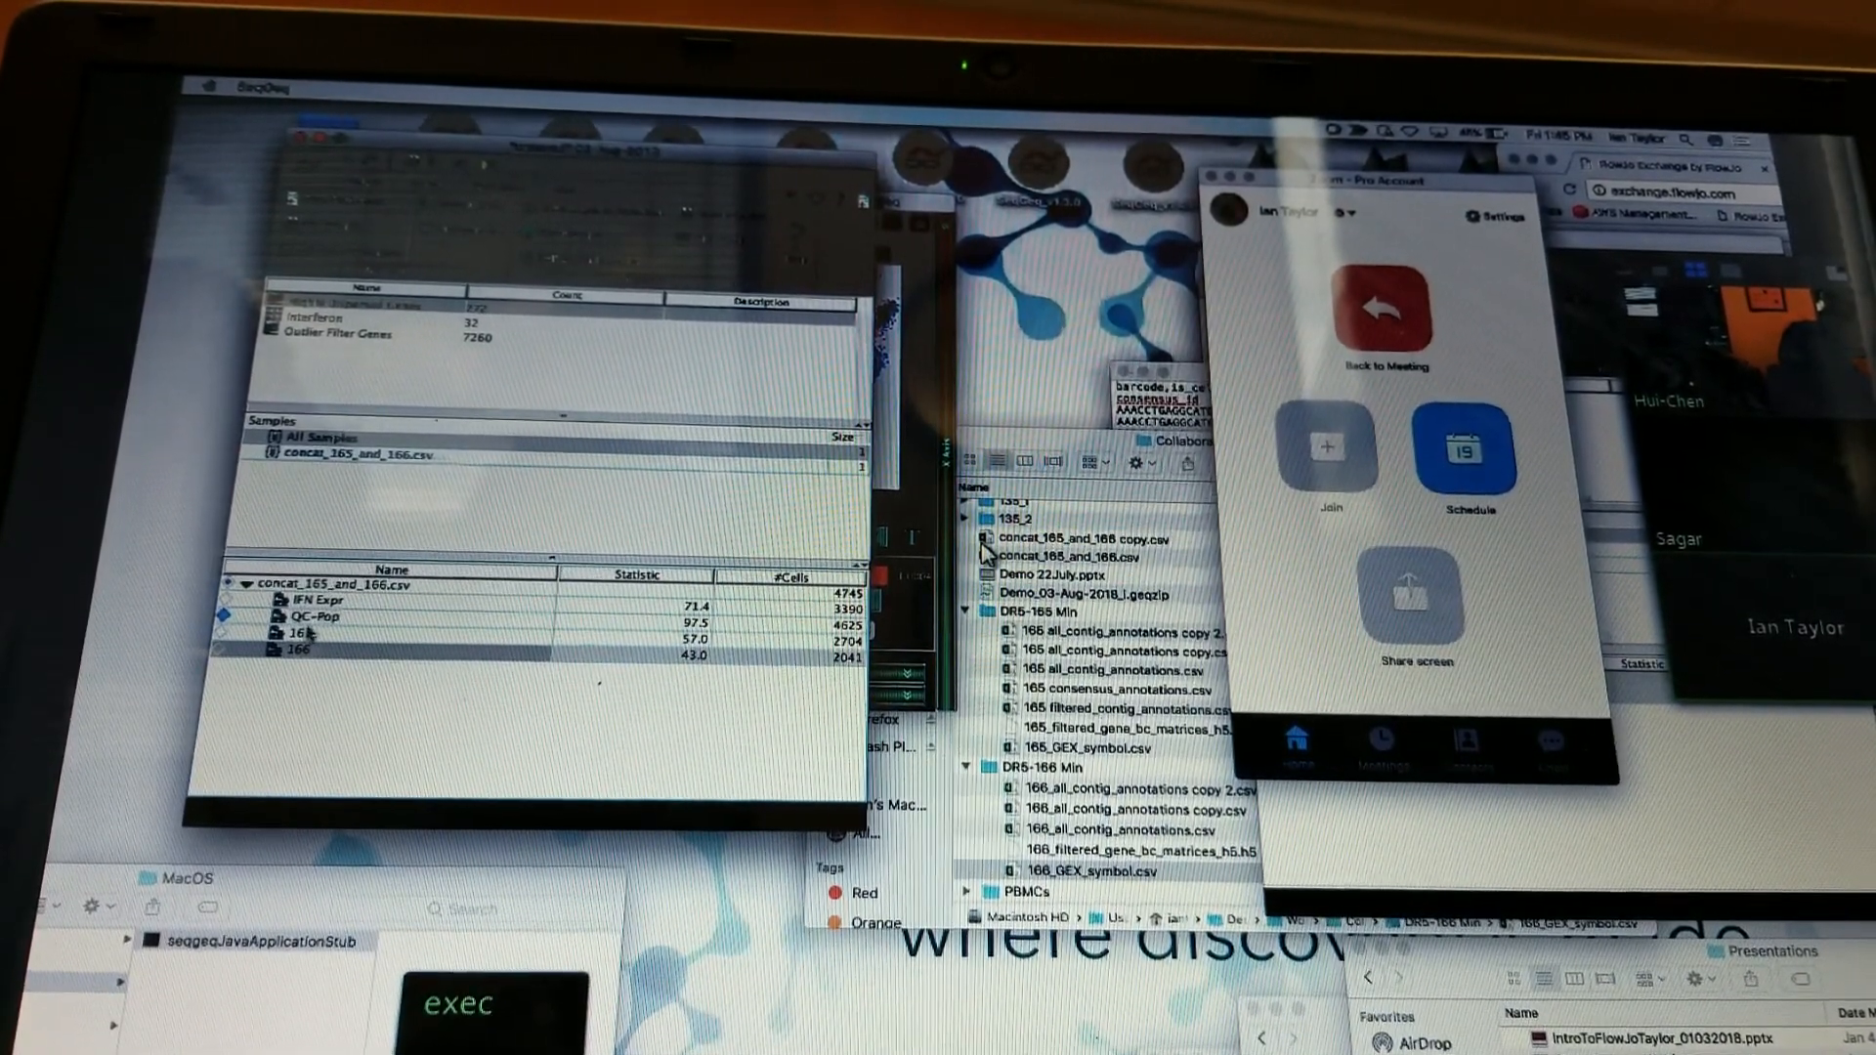
Open QC-Pop in a graph and plot fold change against q-value
double_click(314, 615)
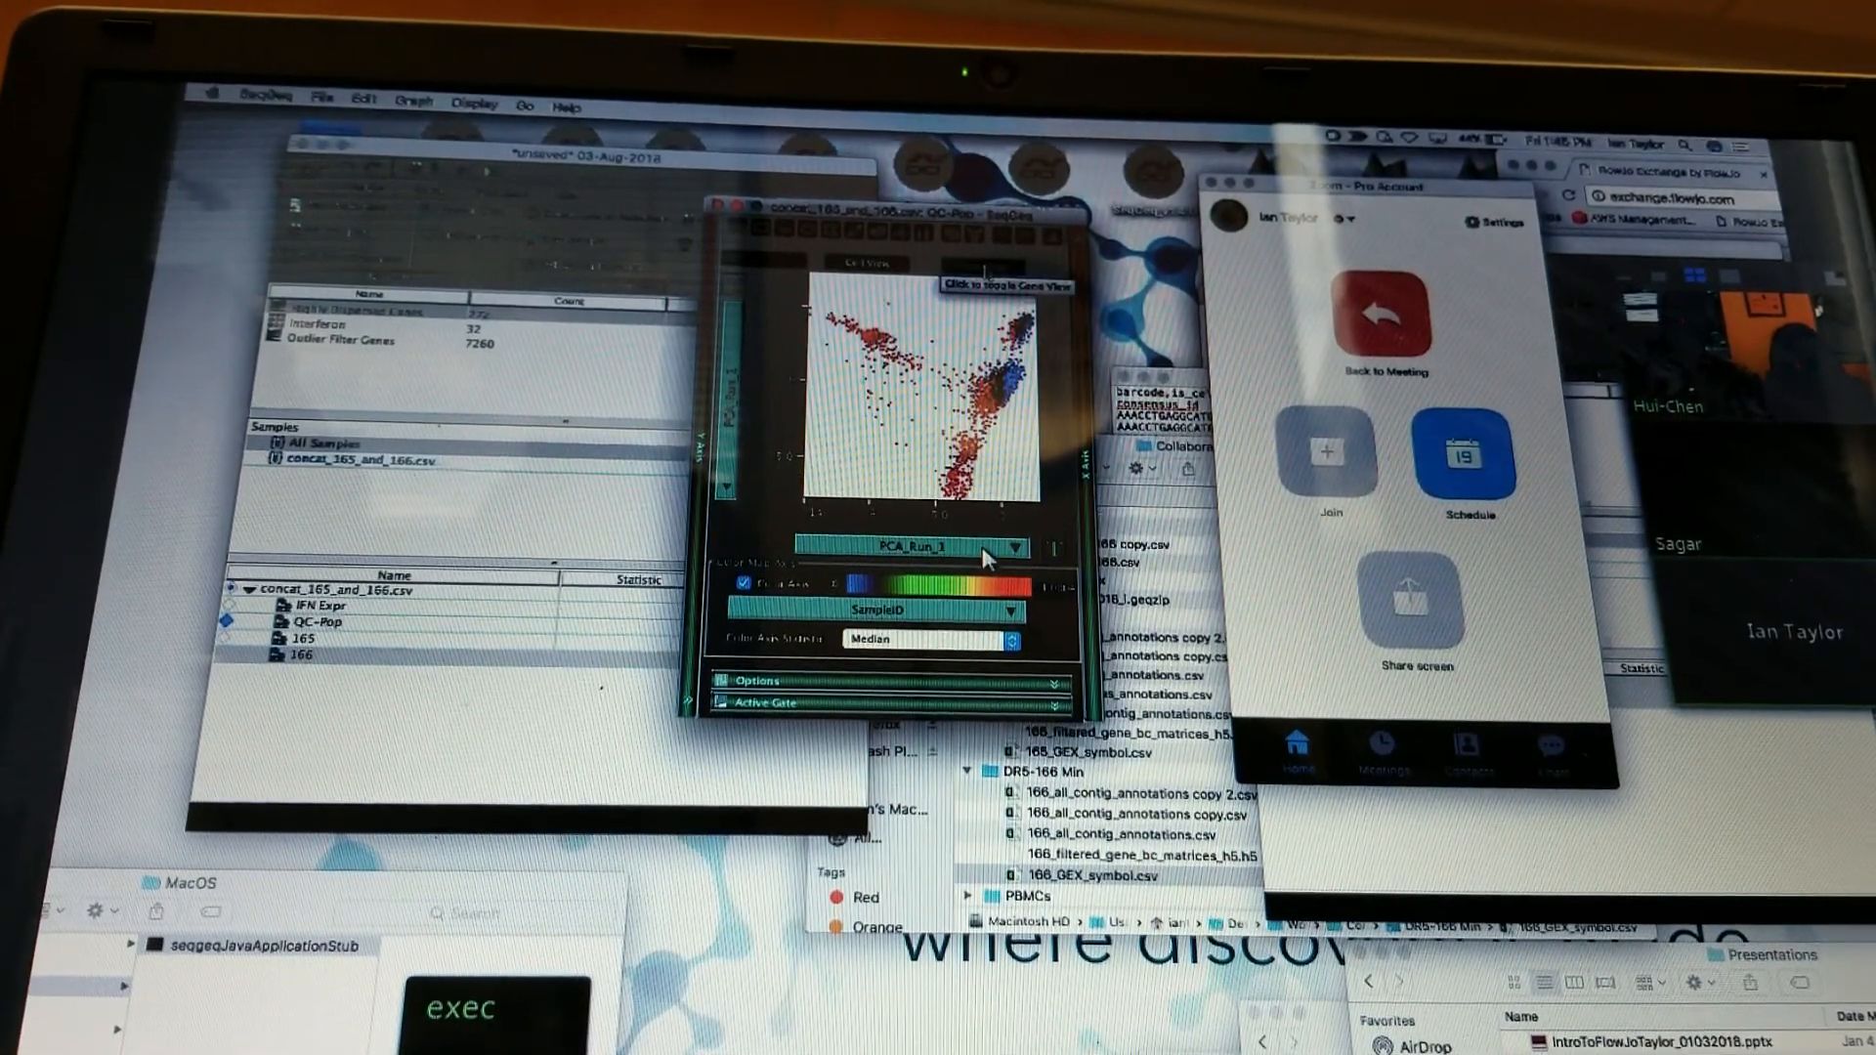
left_click(1016, 548)
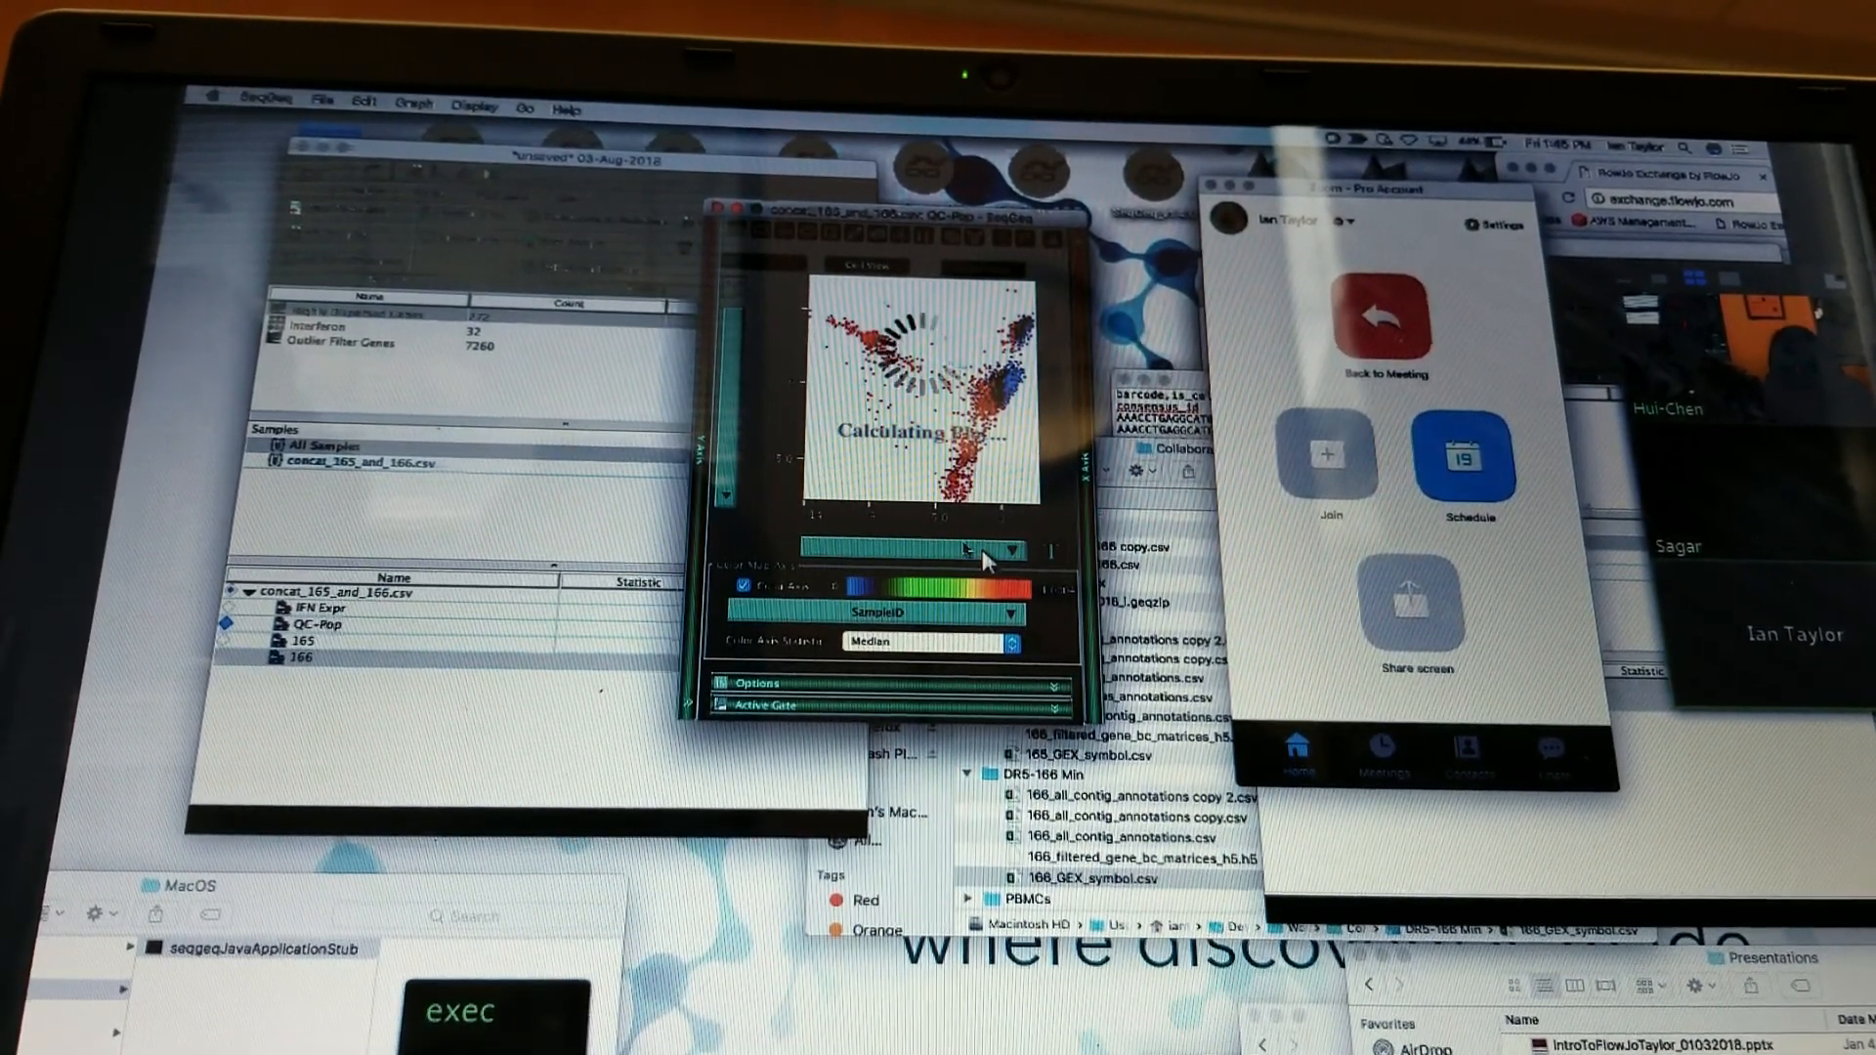
left_click(915, 549)
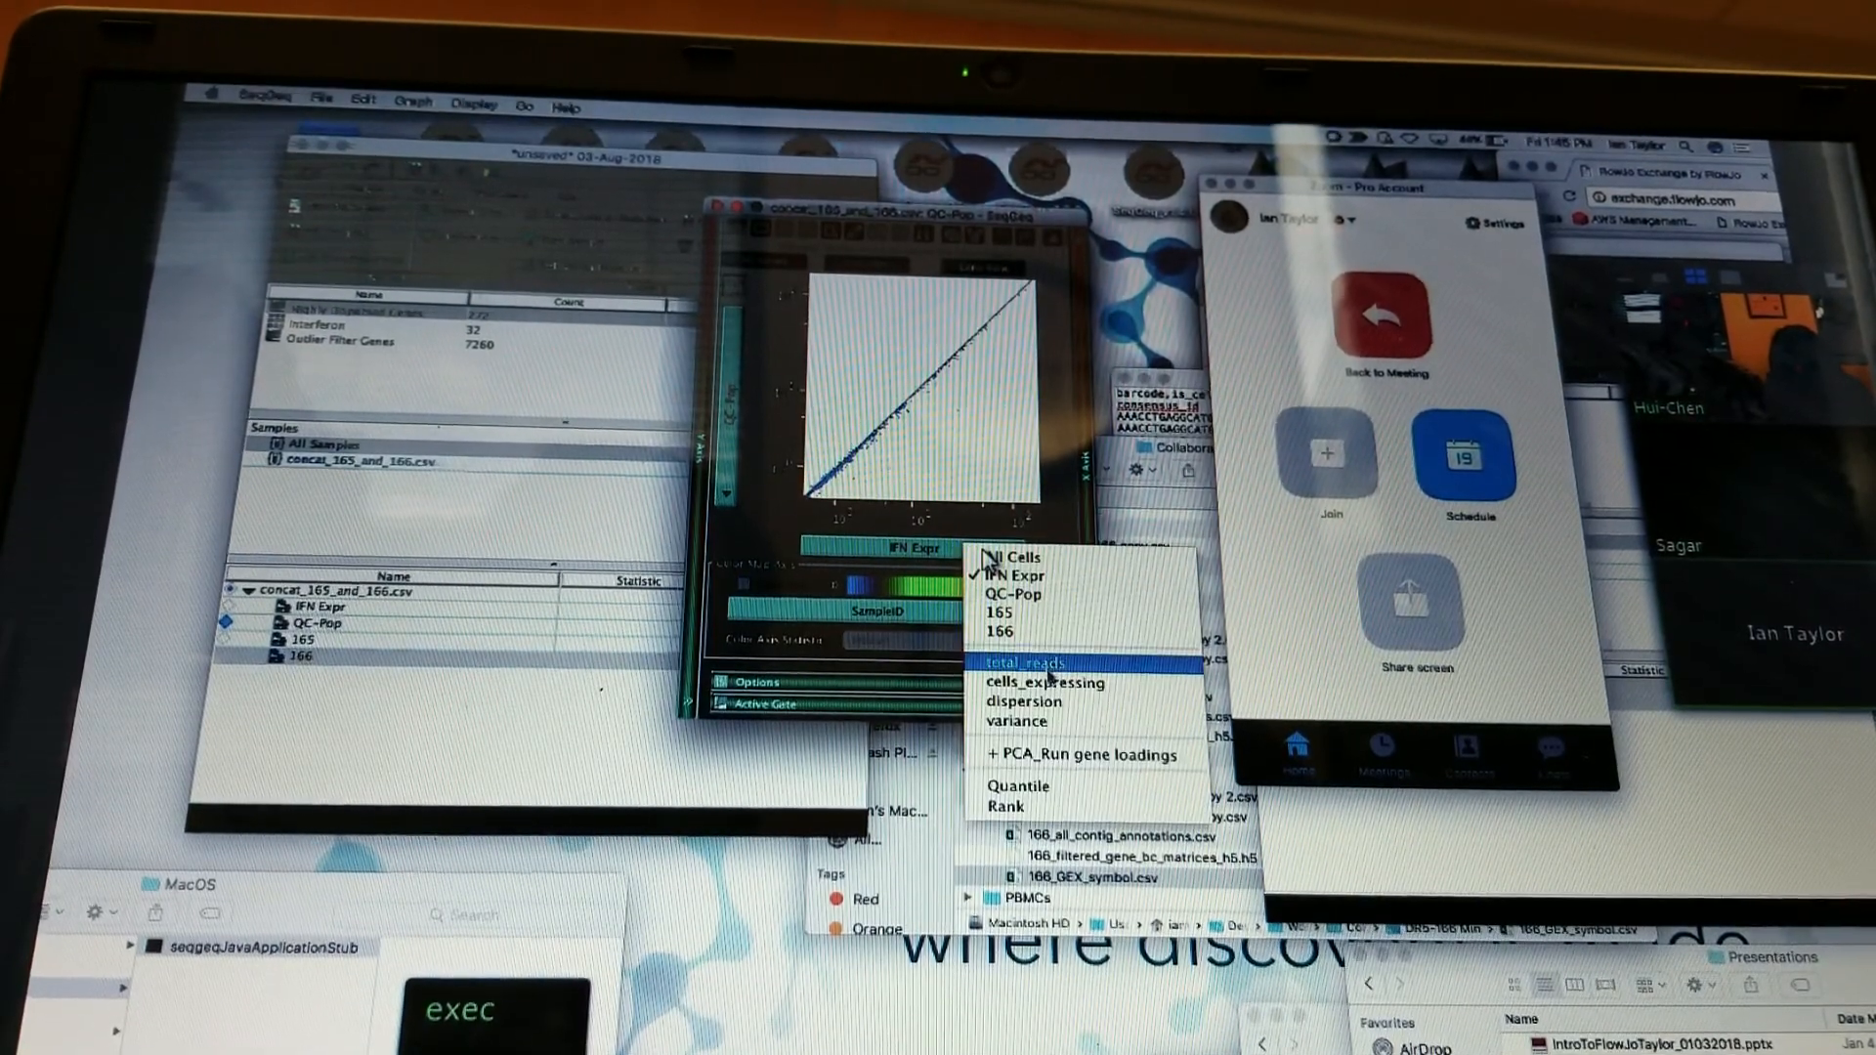
left_click(998, 632)
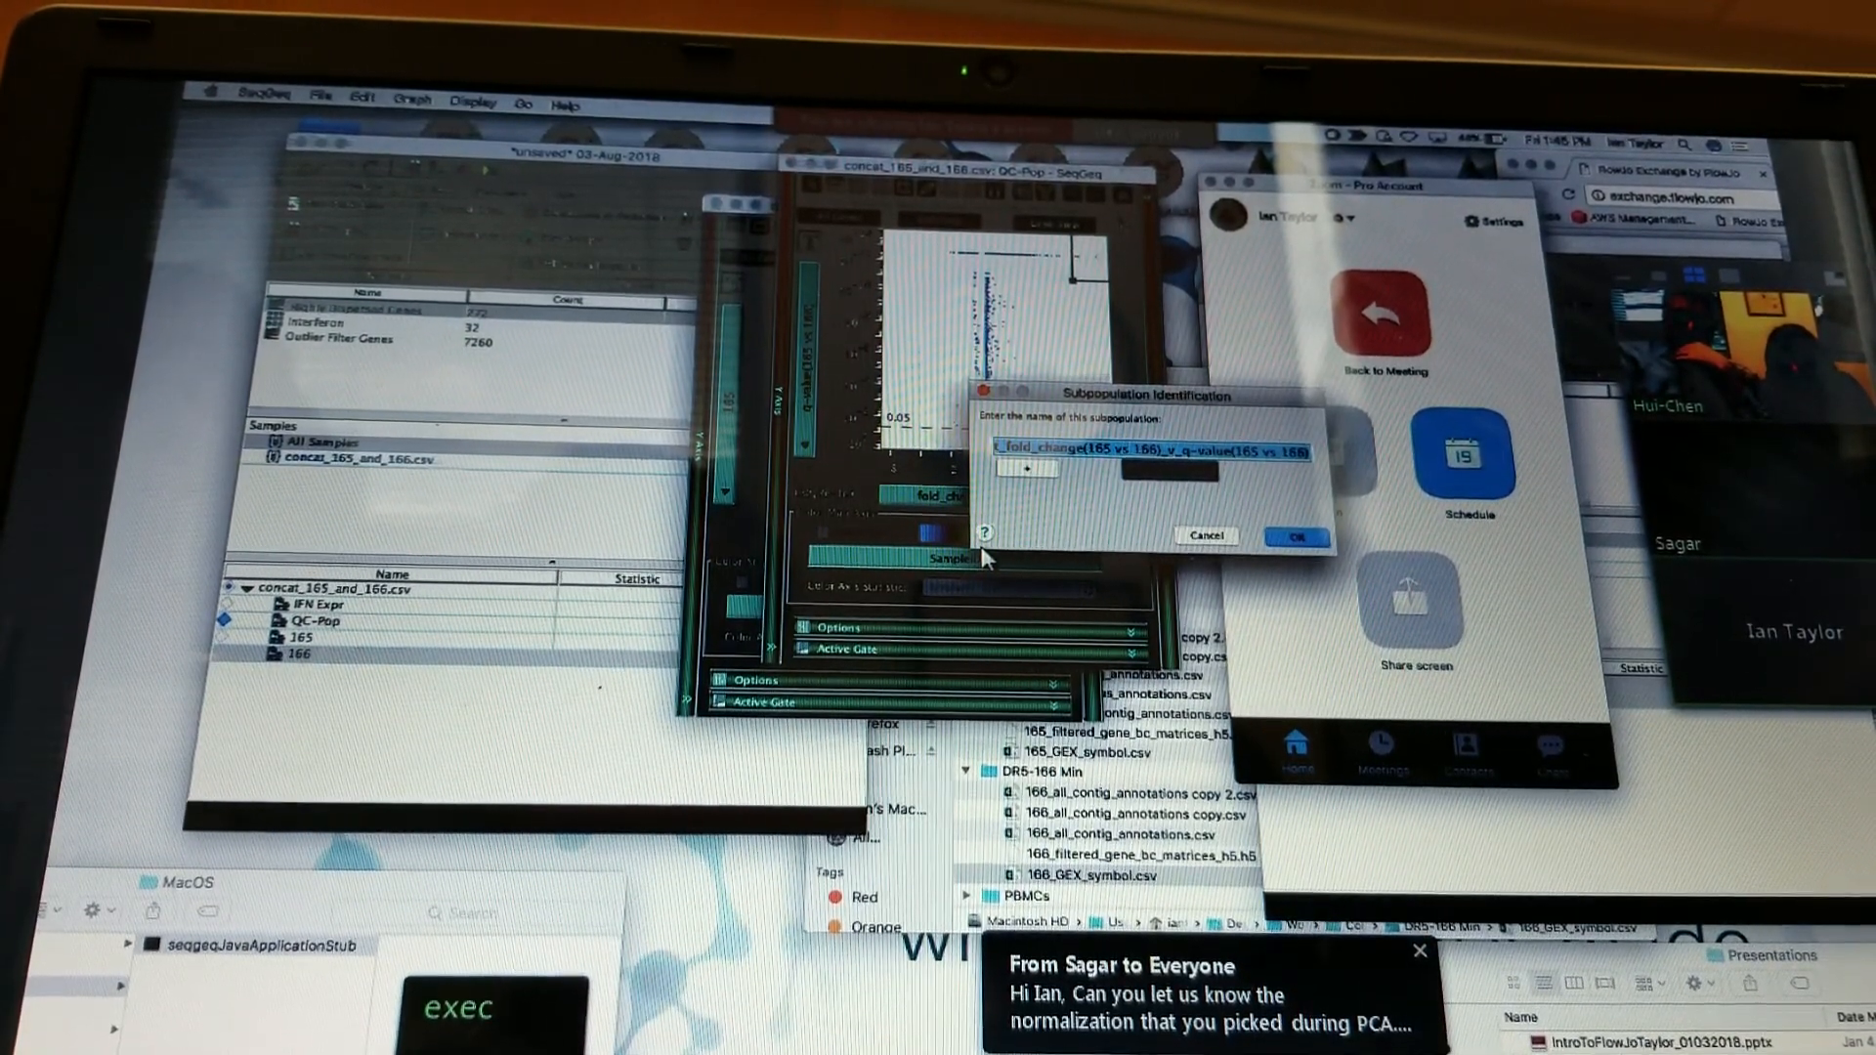
Name the new gene subpopulation 'Up in 16…' and confirm it
type("Up in 165 v 1")
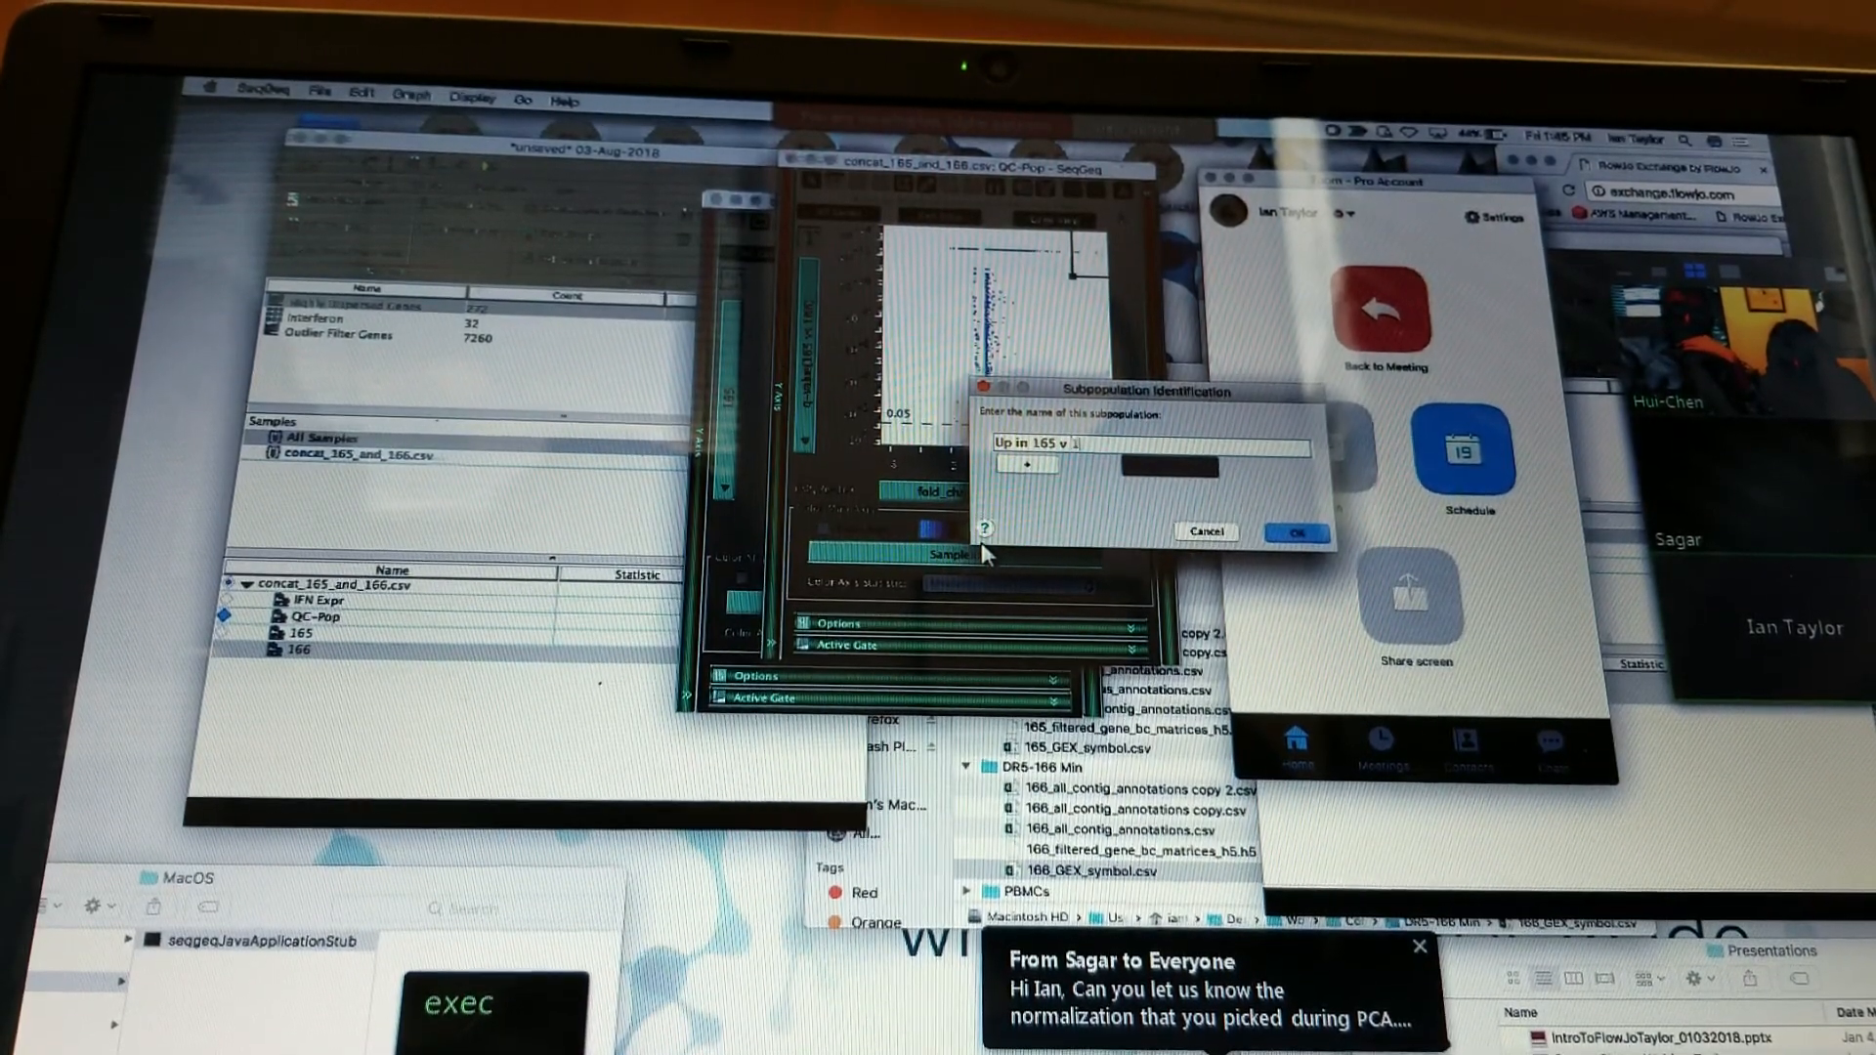
left_click(1296, 532)
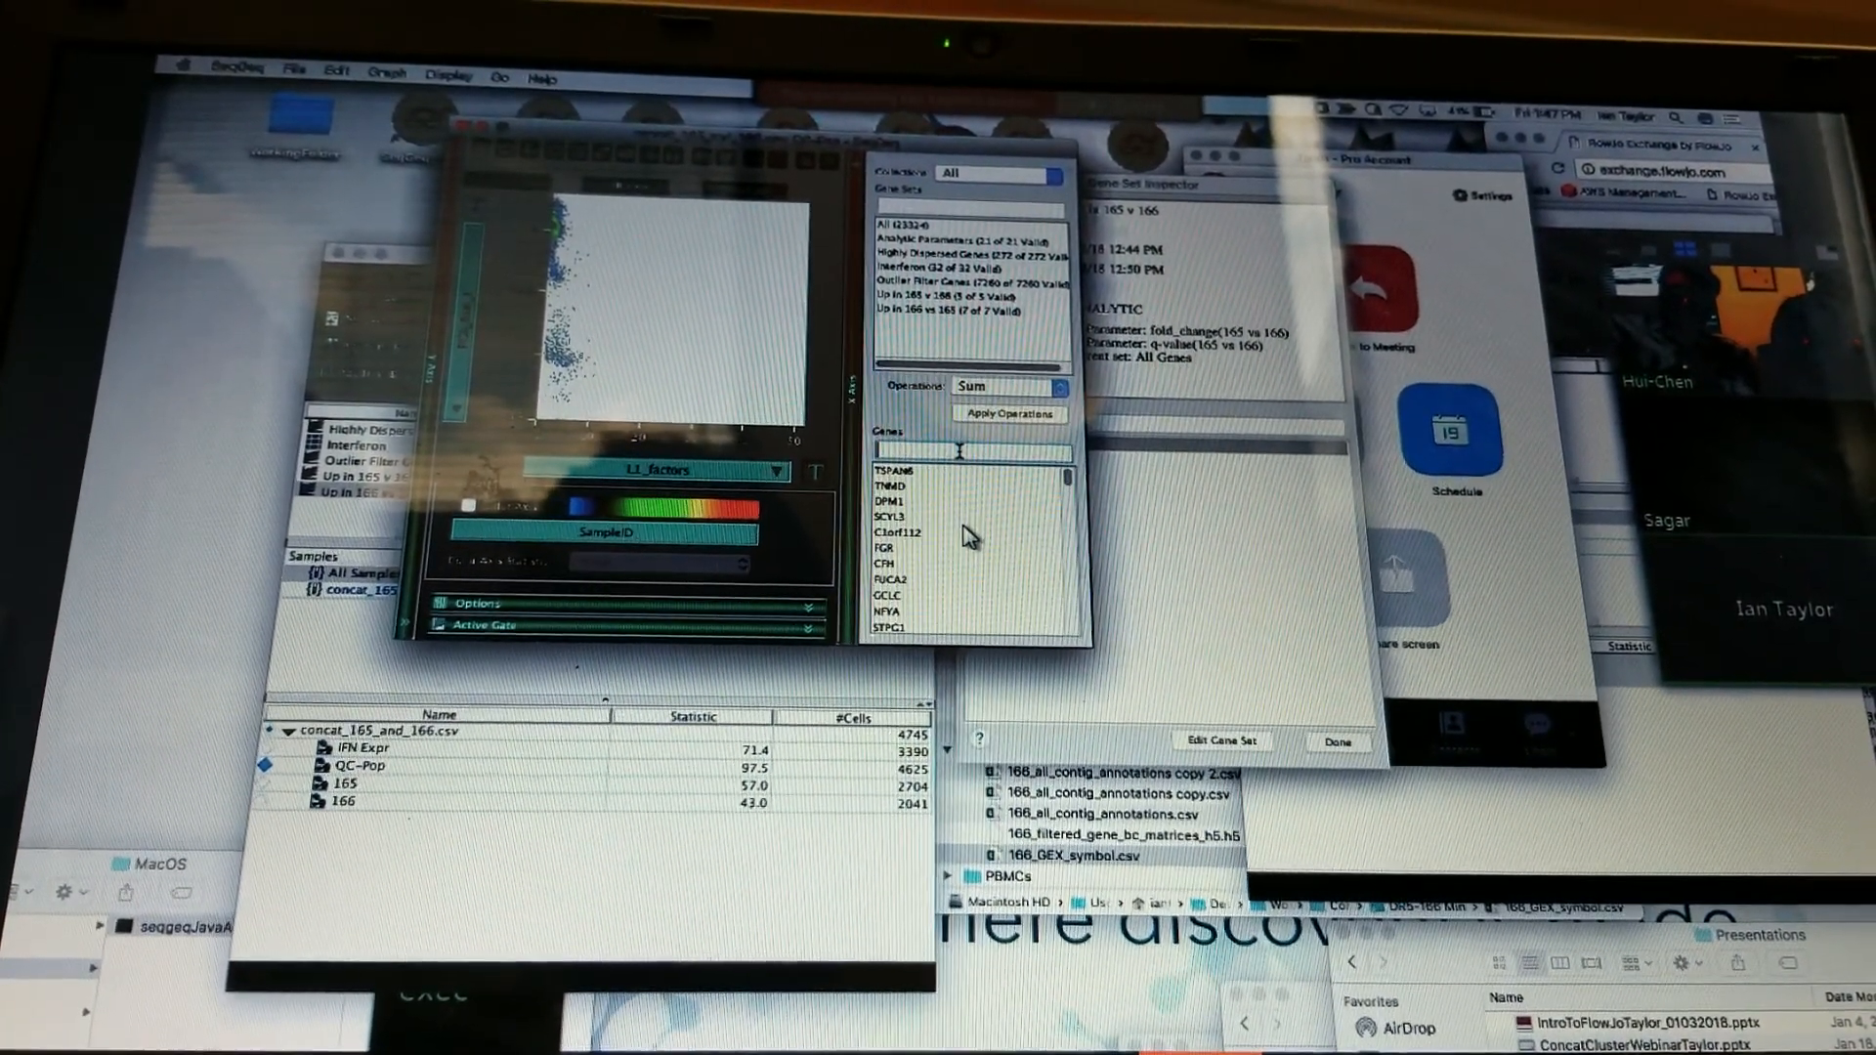
Set the axes to CD3e and CD19 and apply a quadrant gate
type("CD3e")
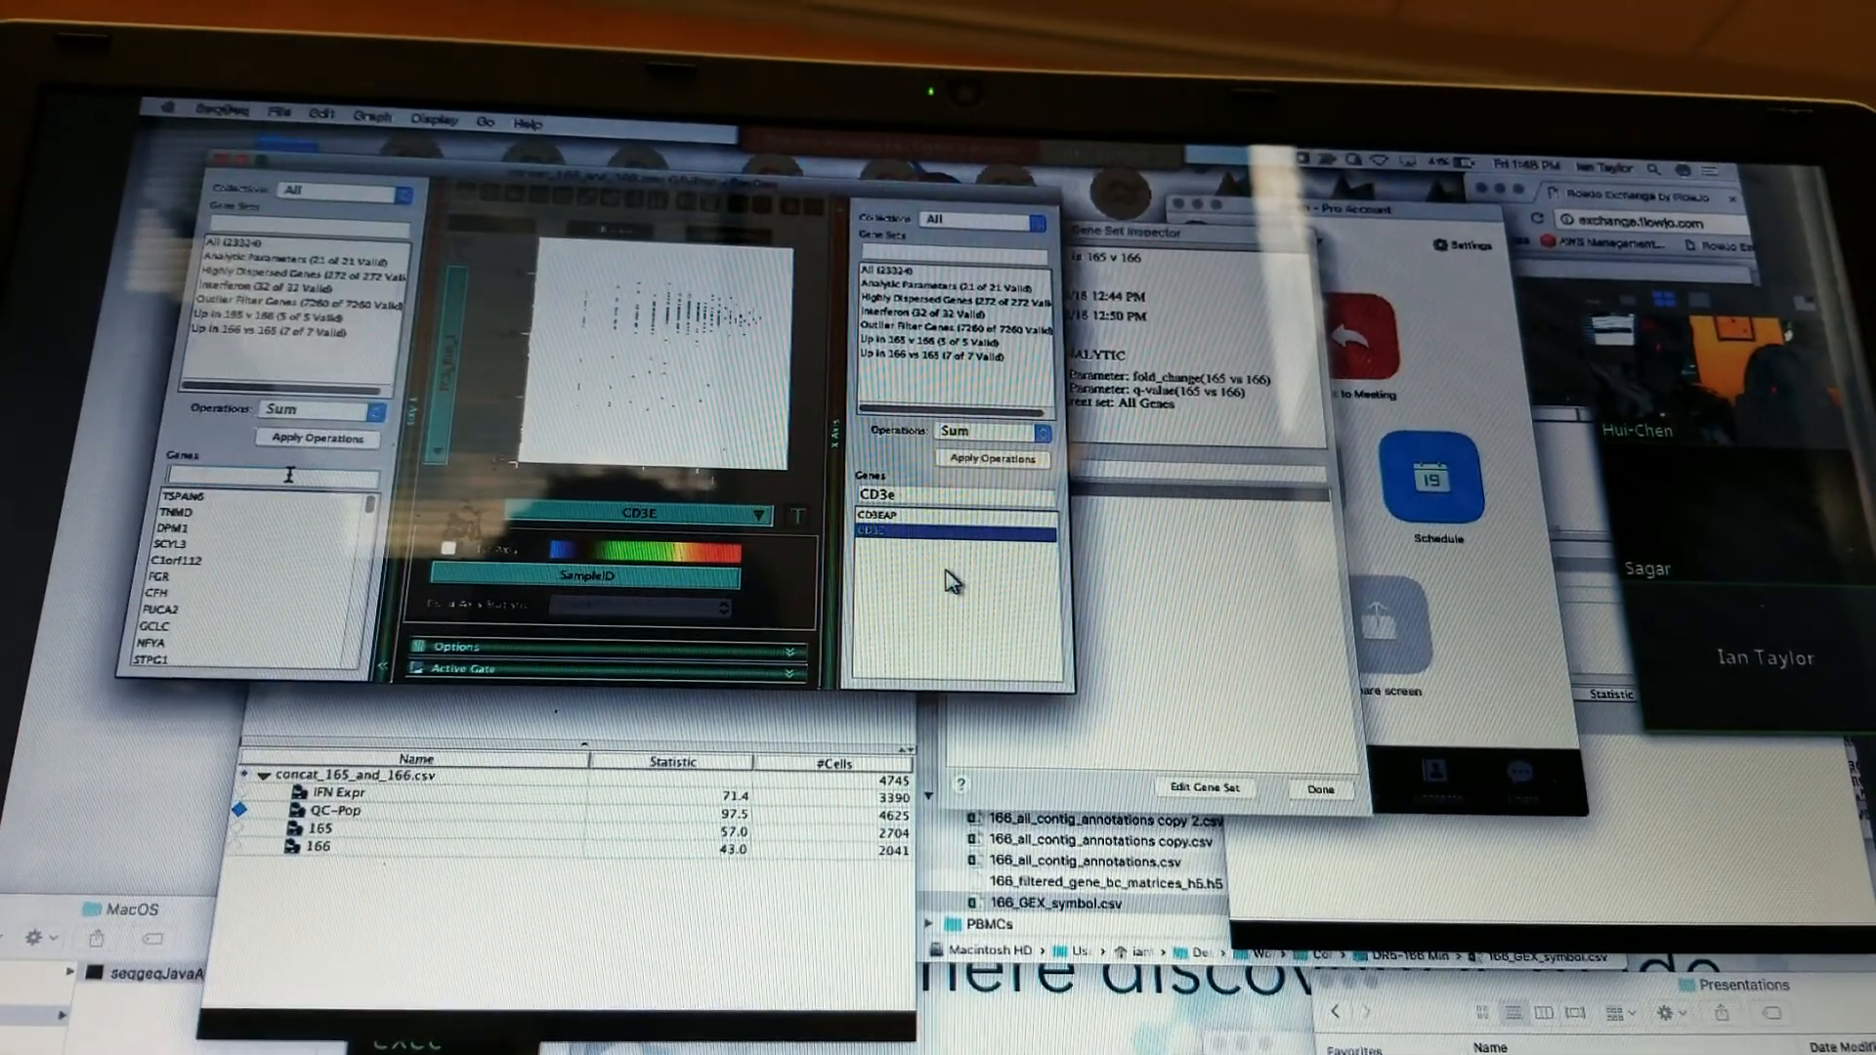
type("CD19")
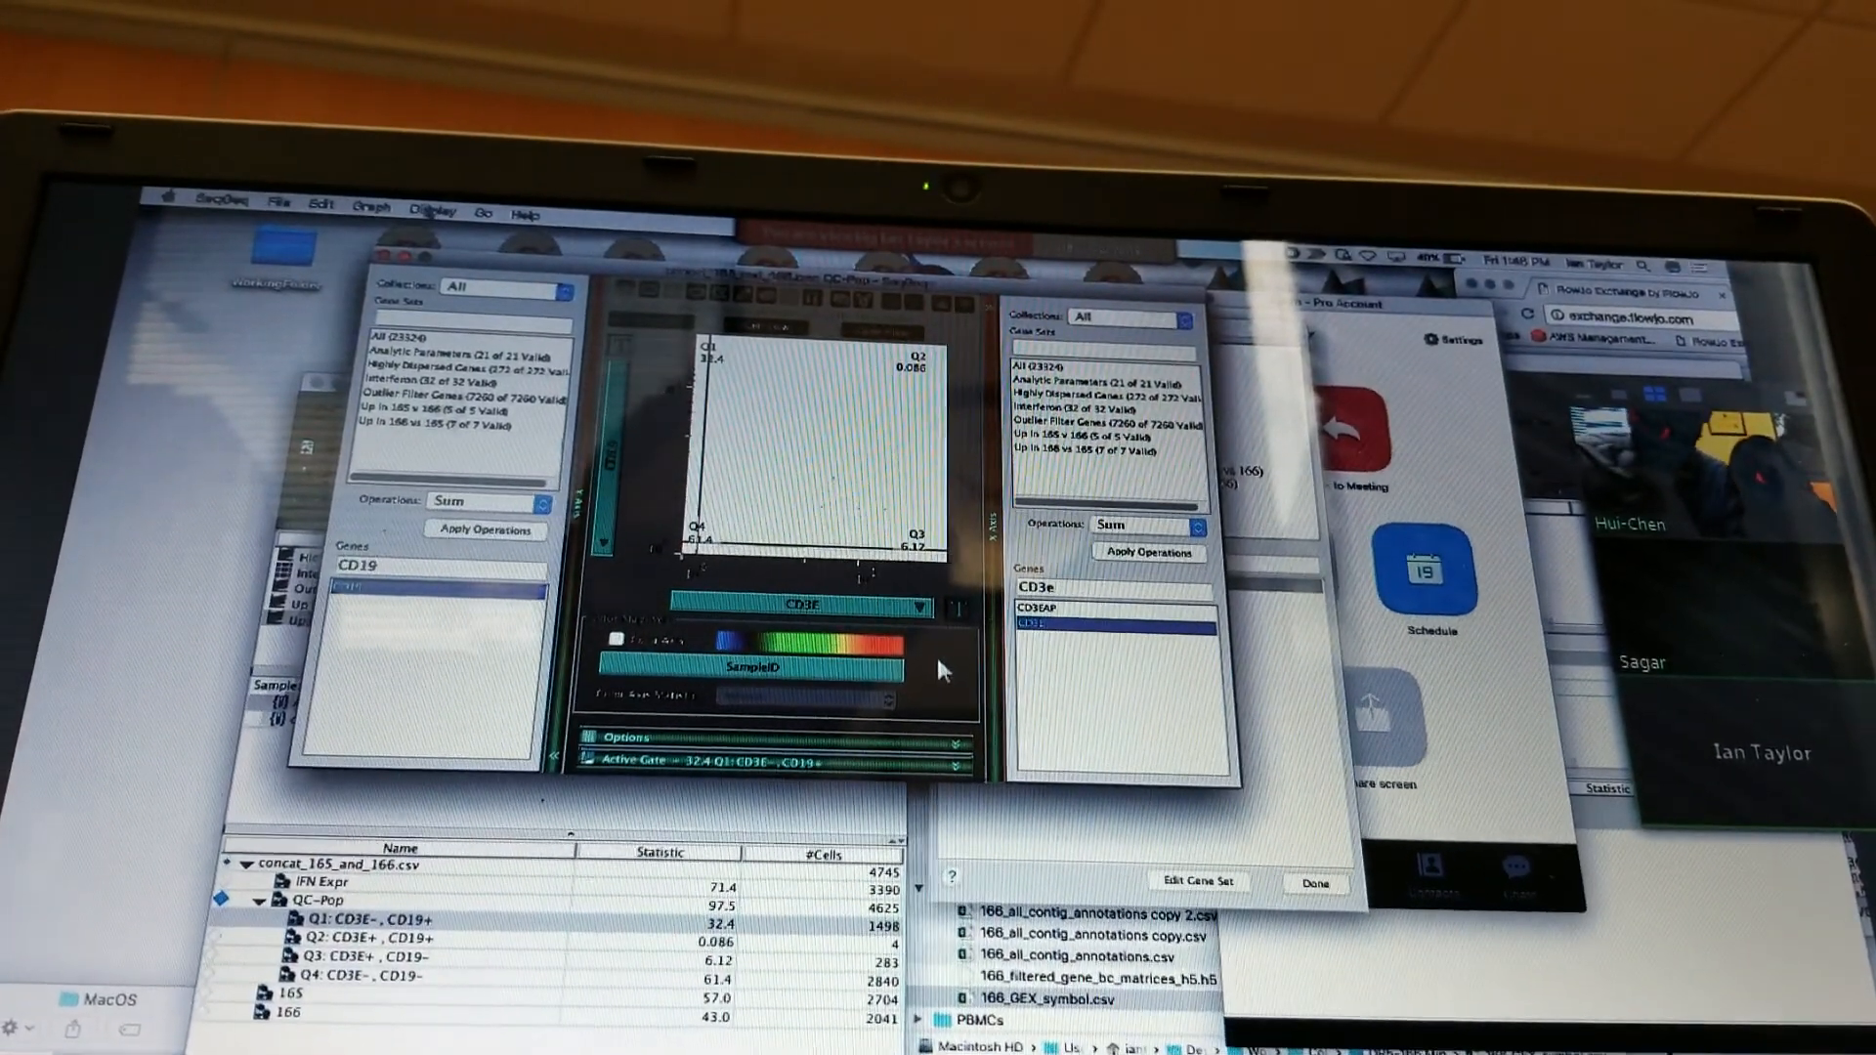
left_click(433, 213)
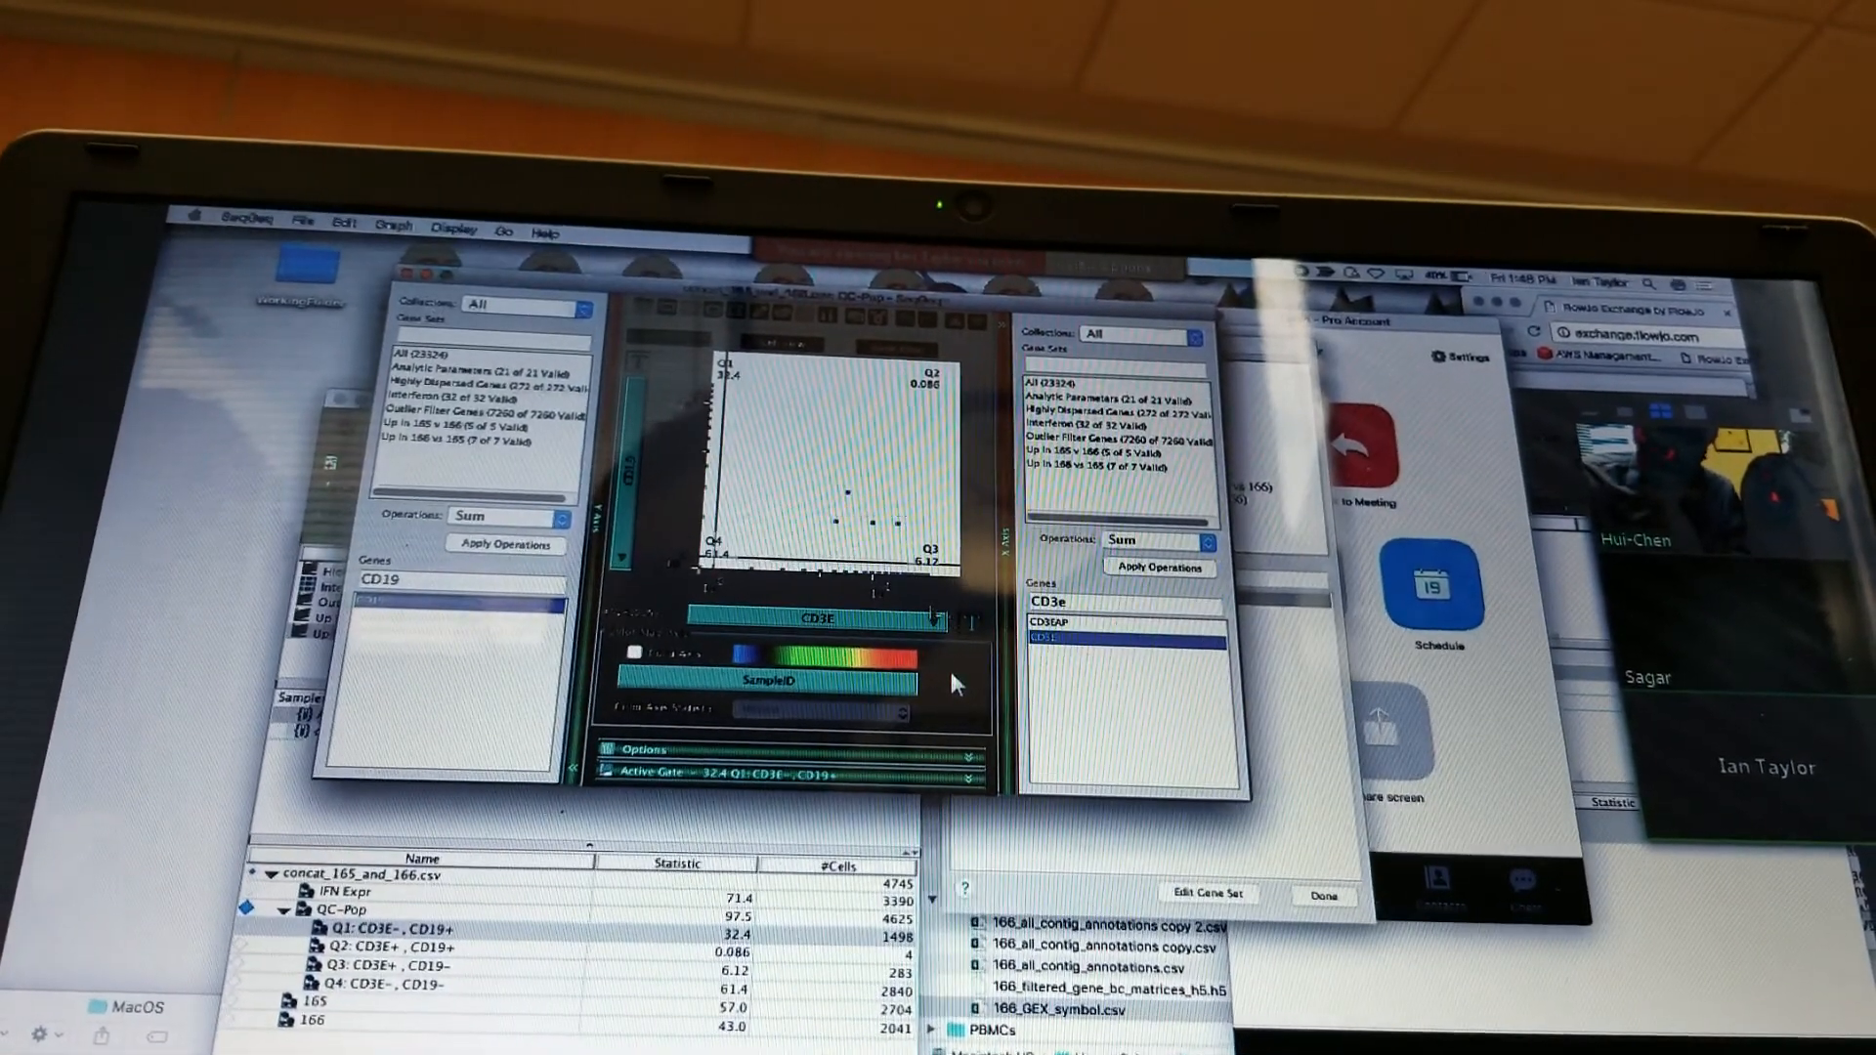
mouse_move(971, 627)
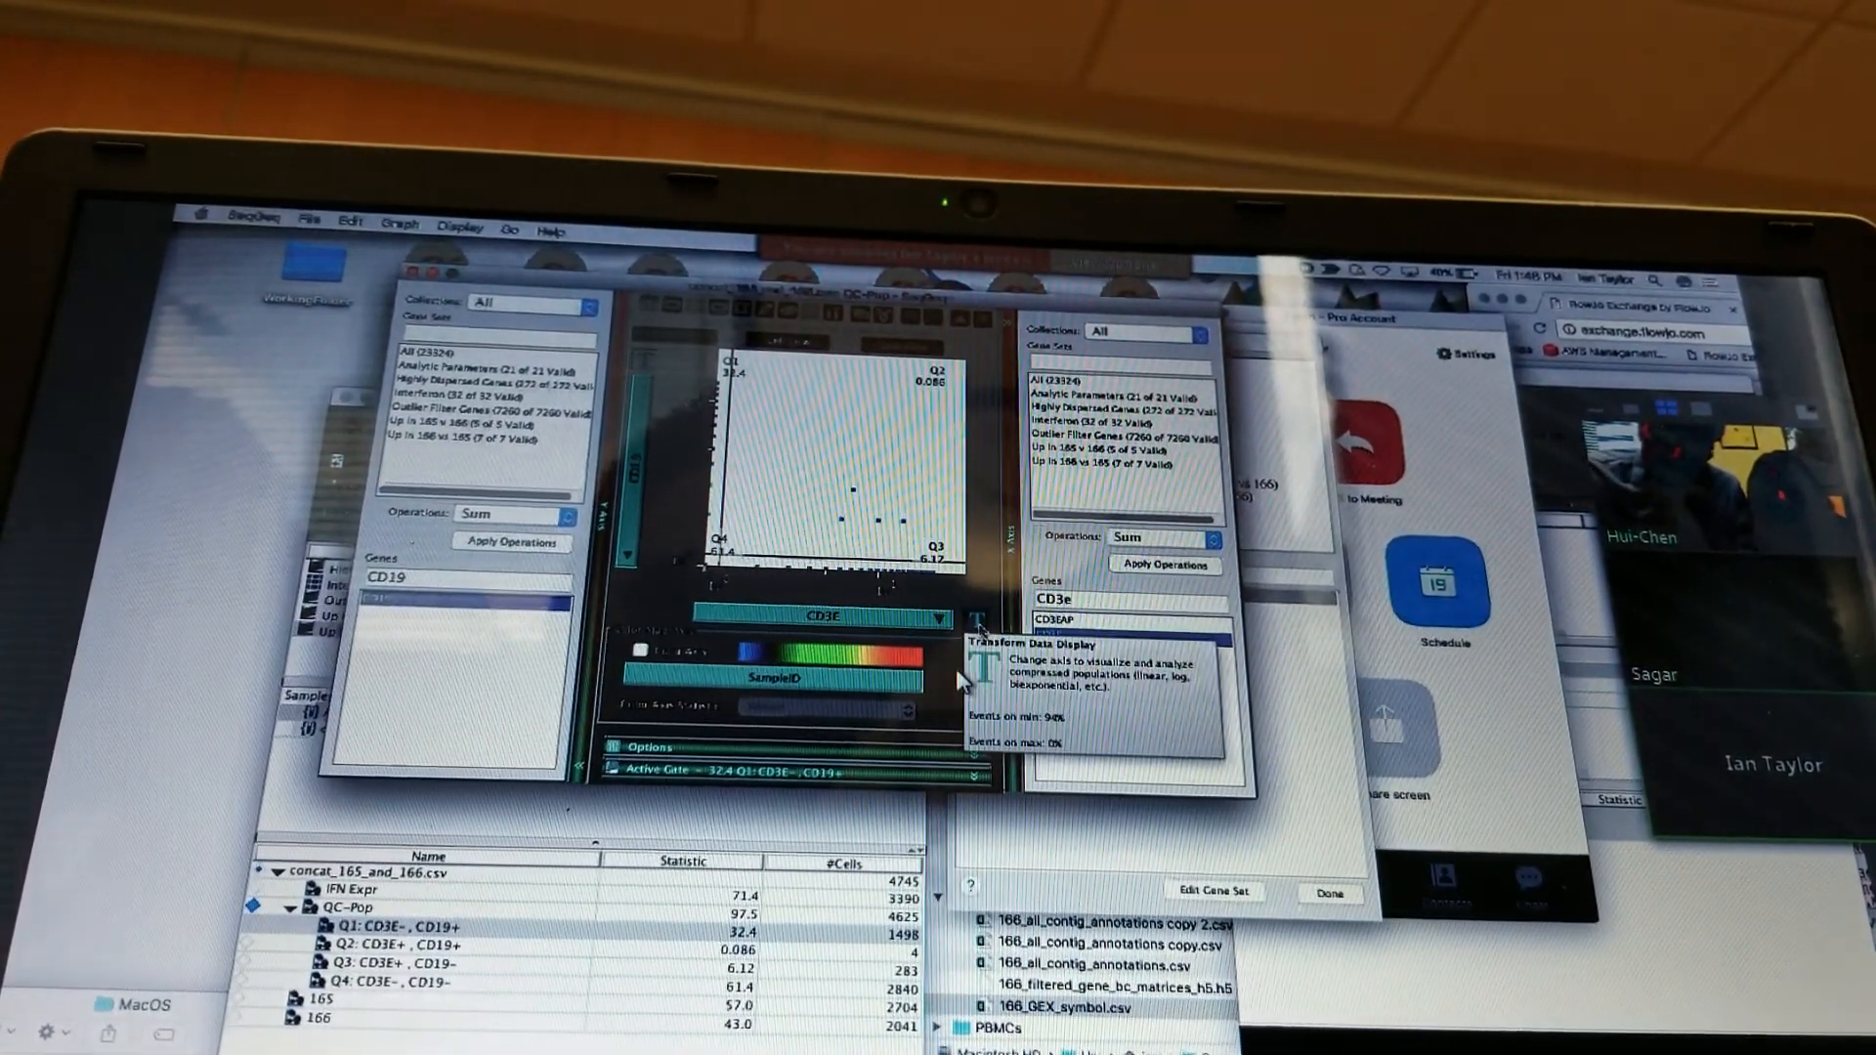
Apply an ArcSinh transform to the CD3E axis with maximum 22.1
left_click(973, 634)
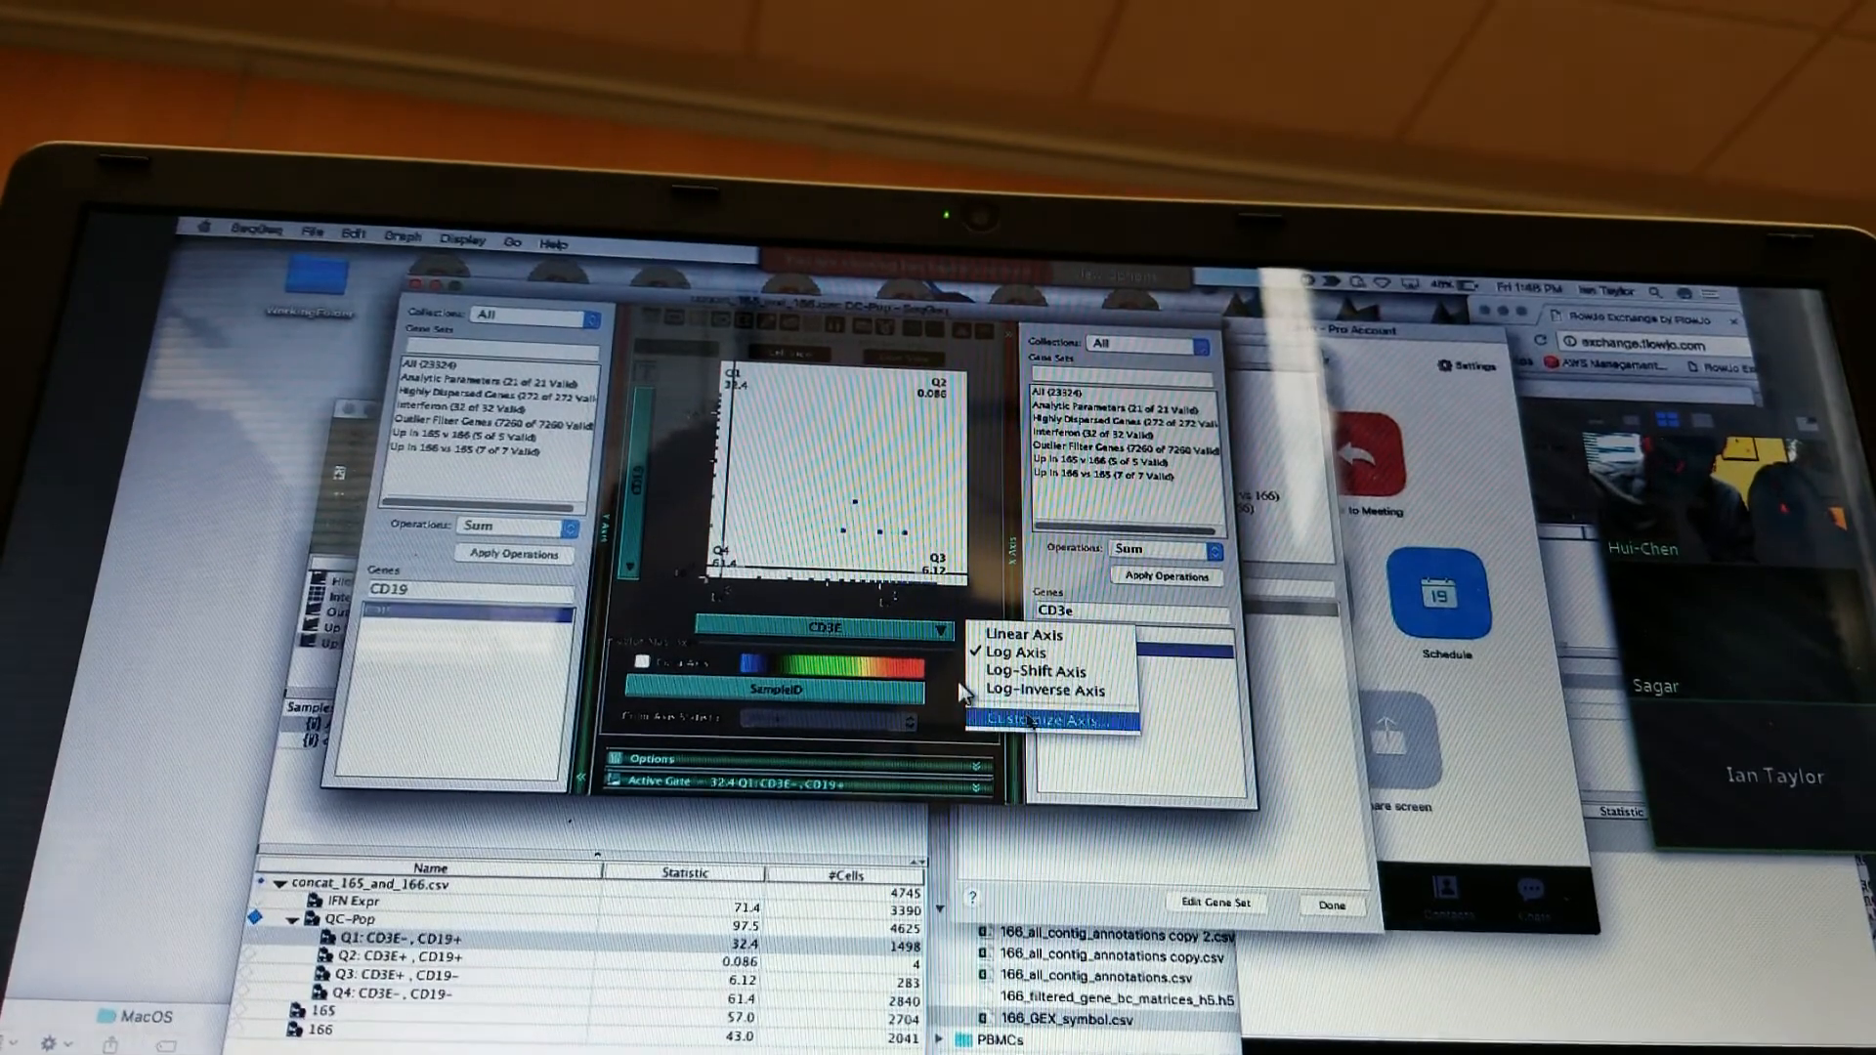
left_click(1055, 721)
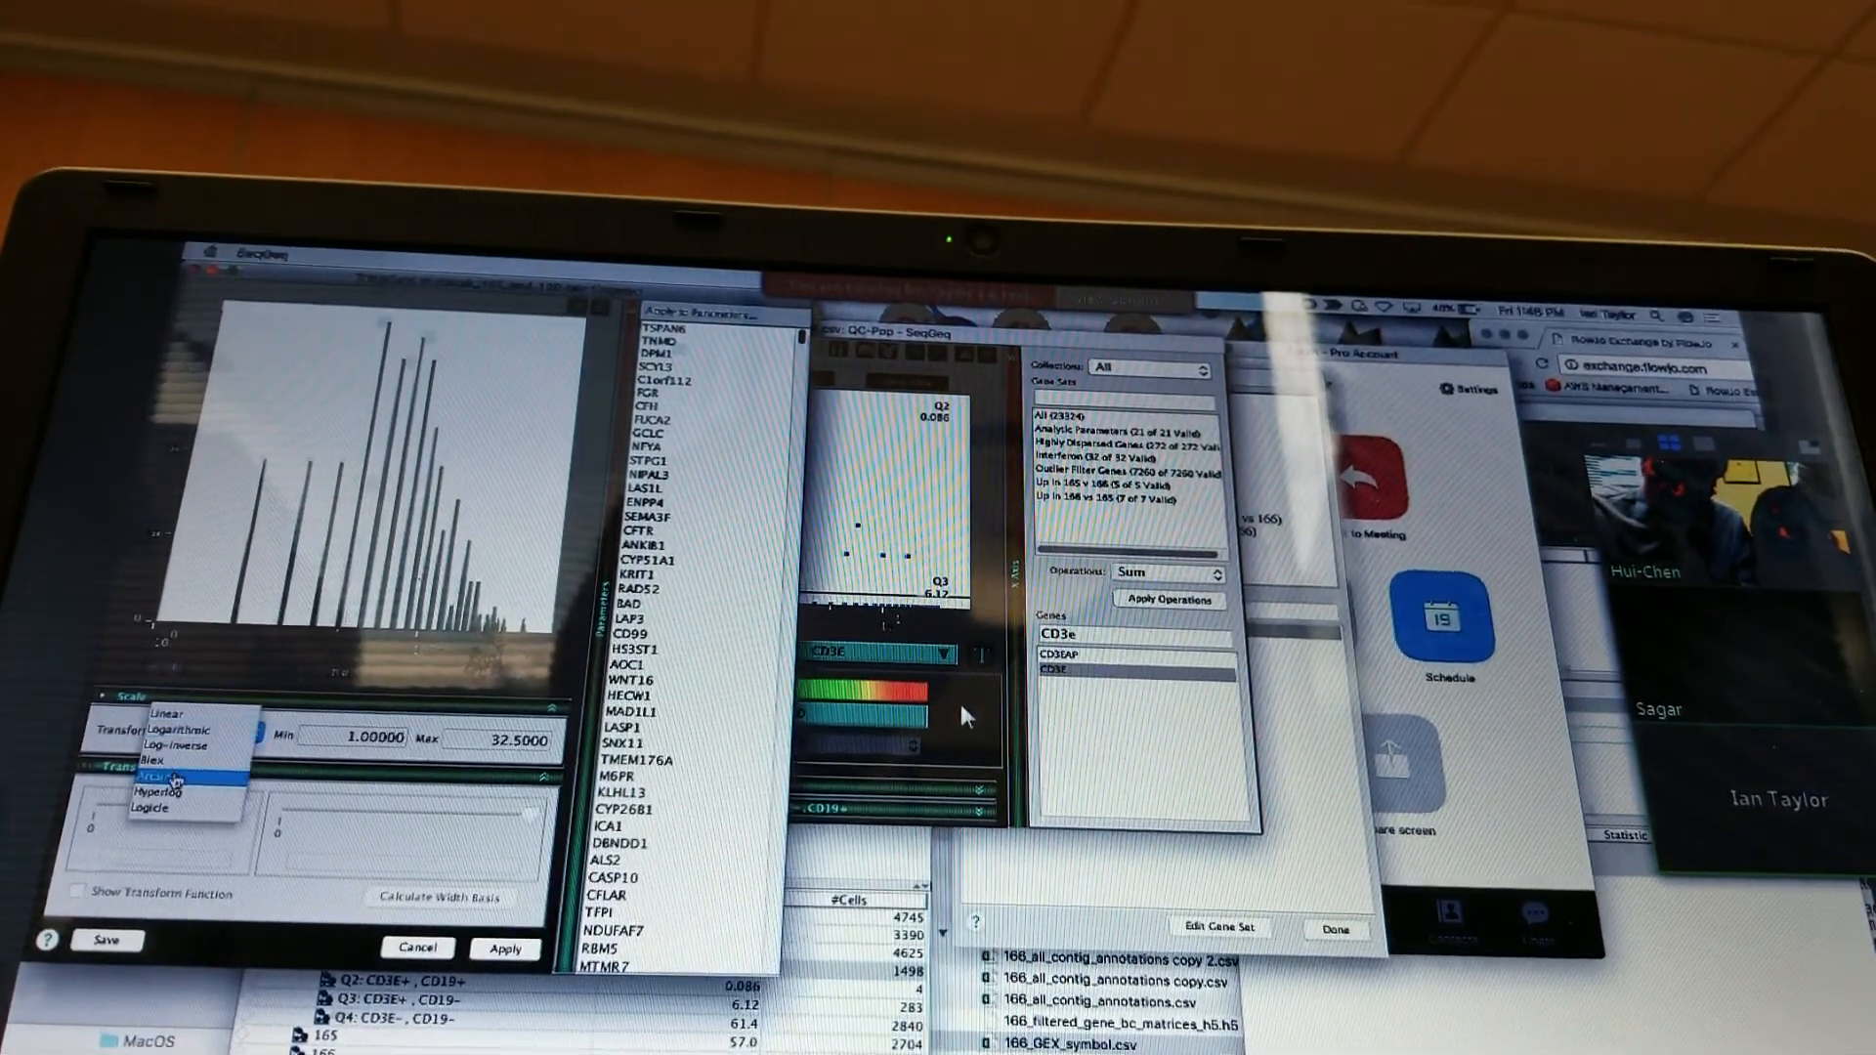
left_click(173, 778)
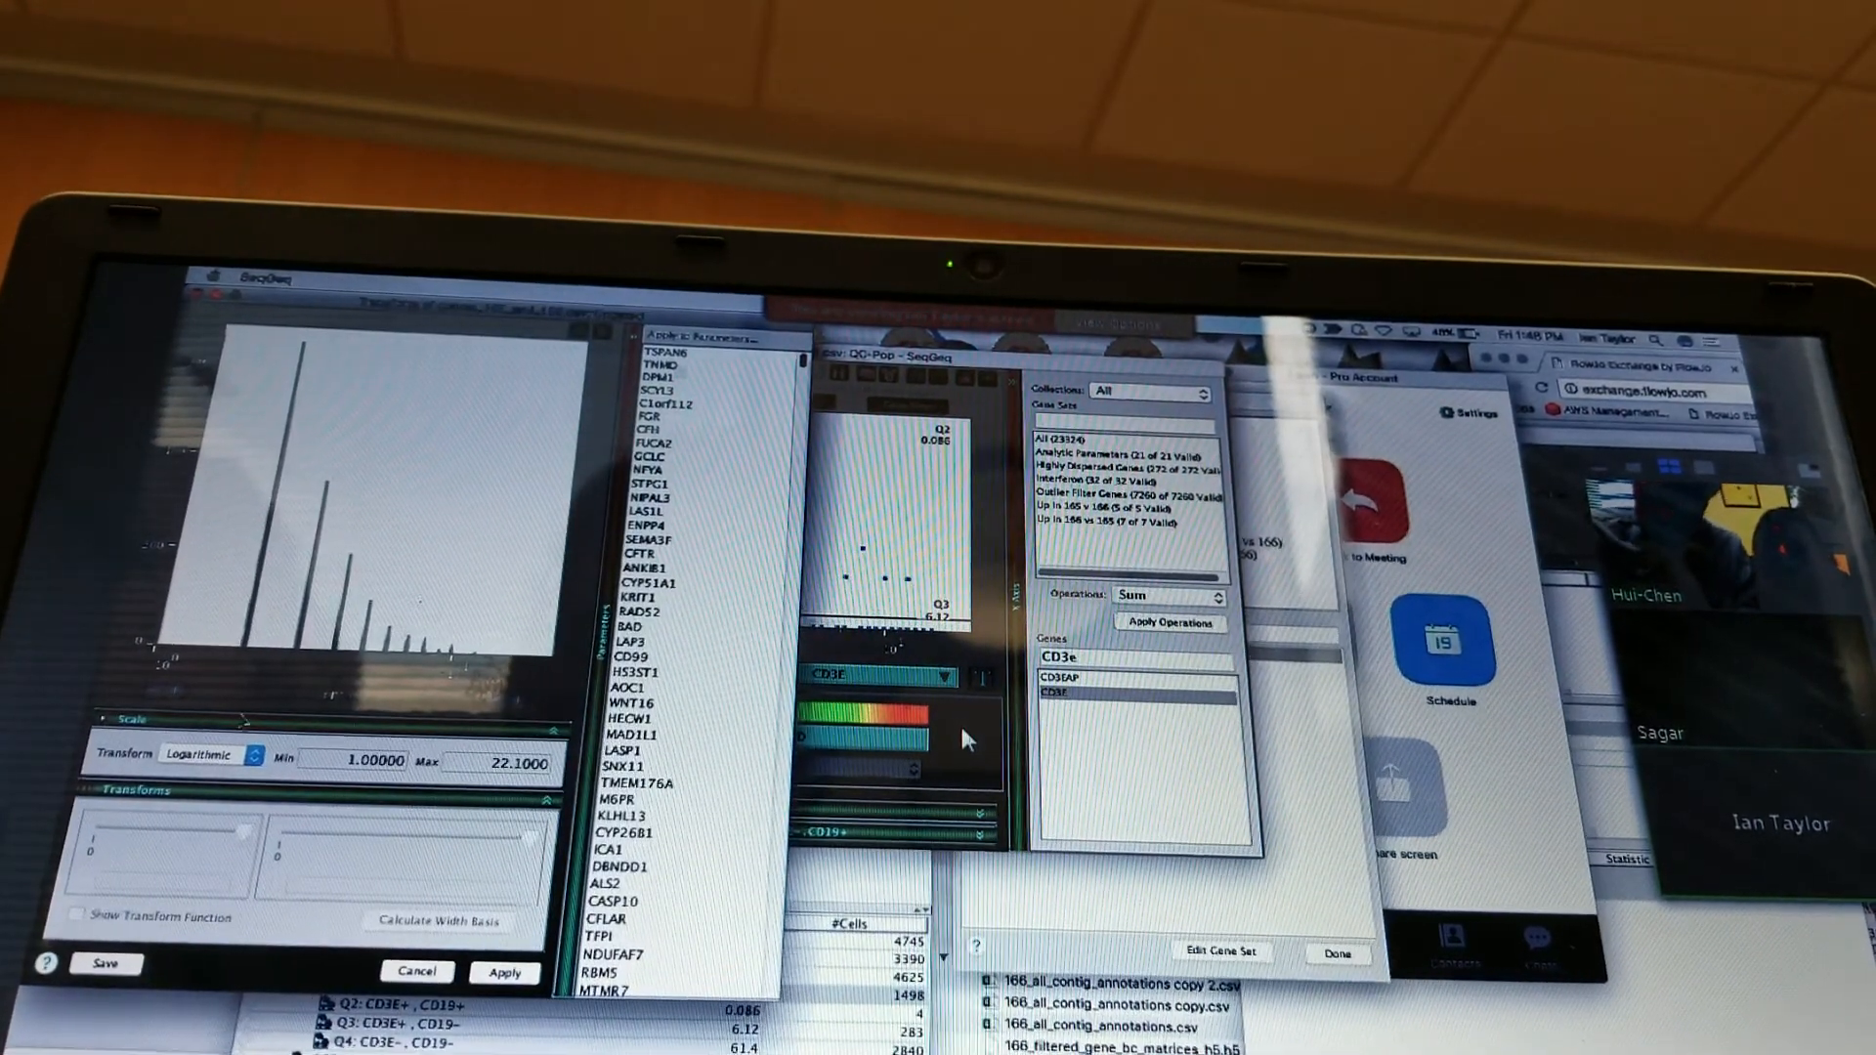
left_click(209, 756)
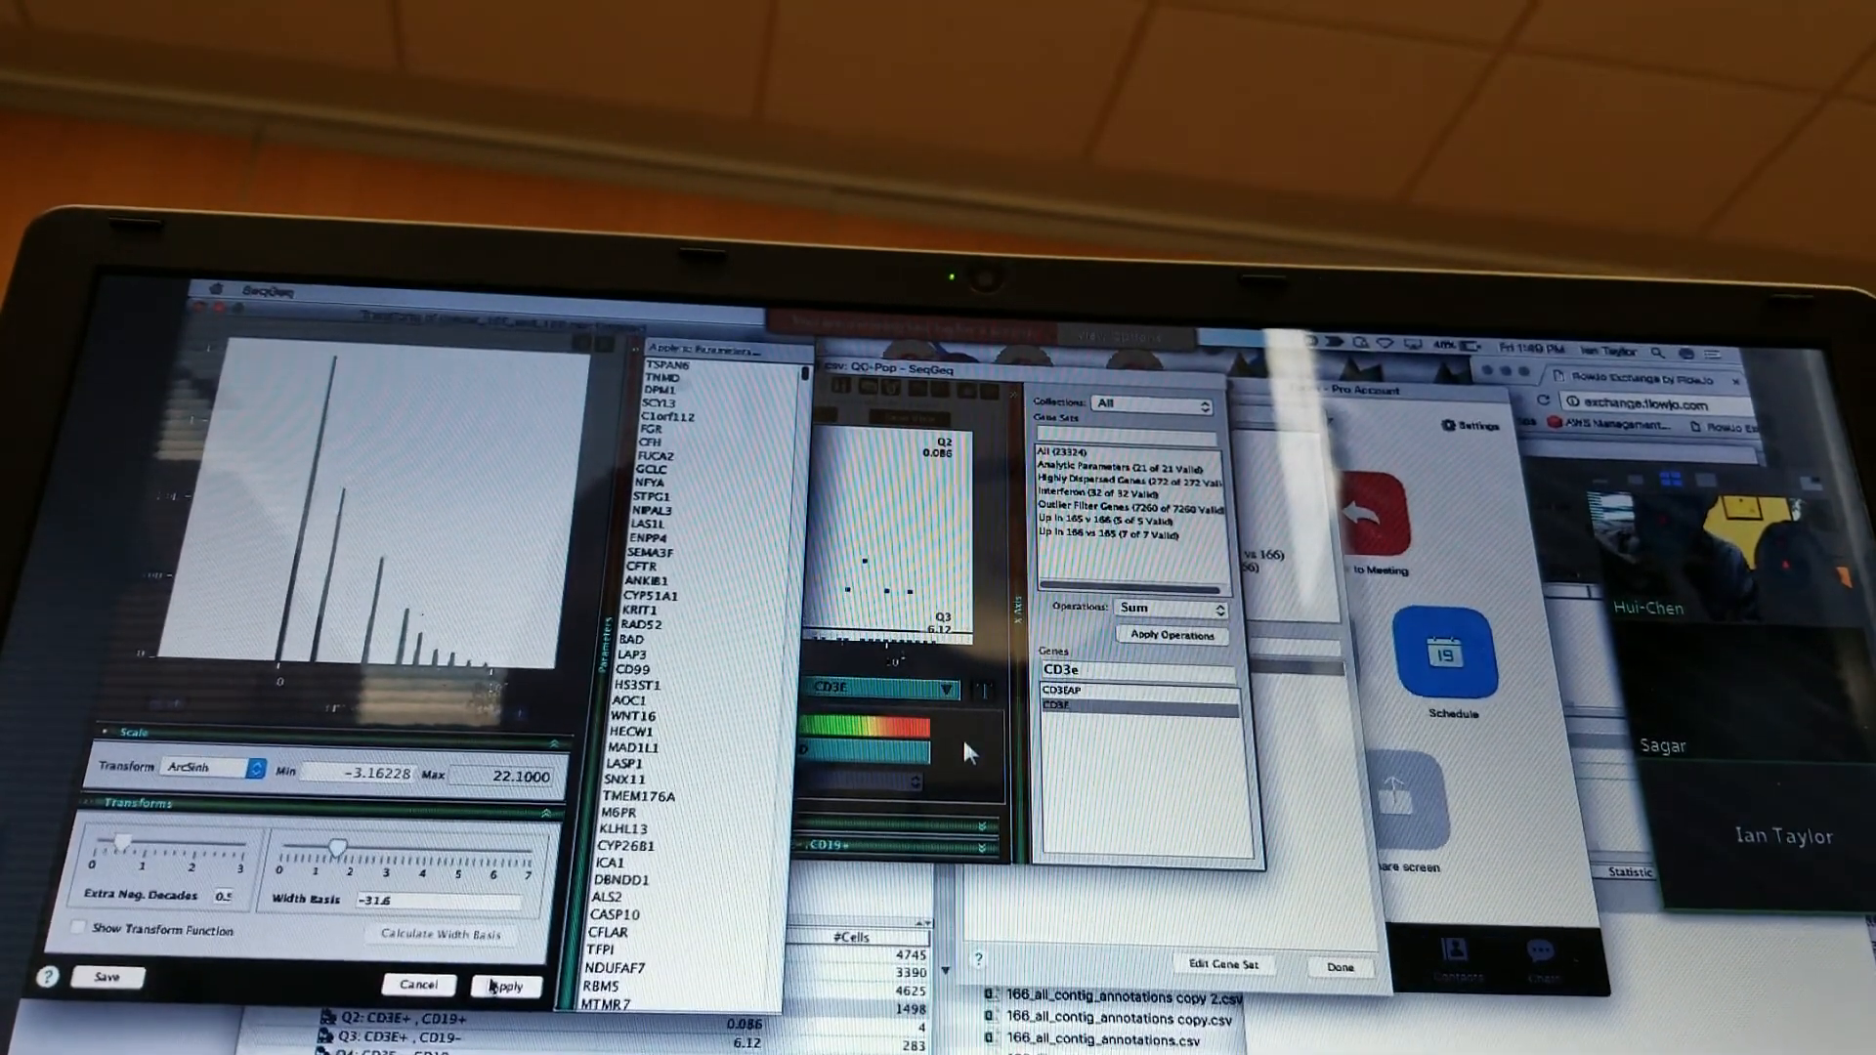
left_click(505, 985)
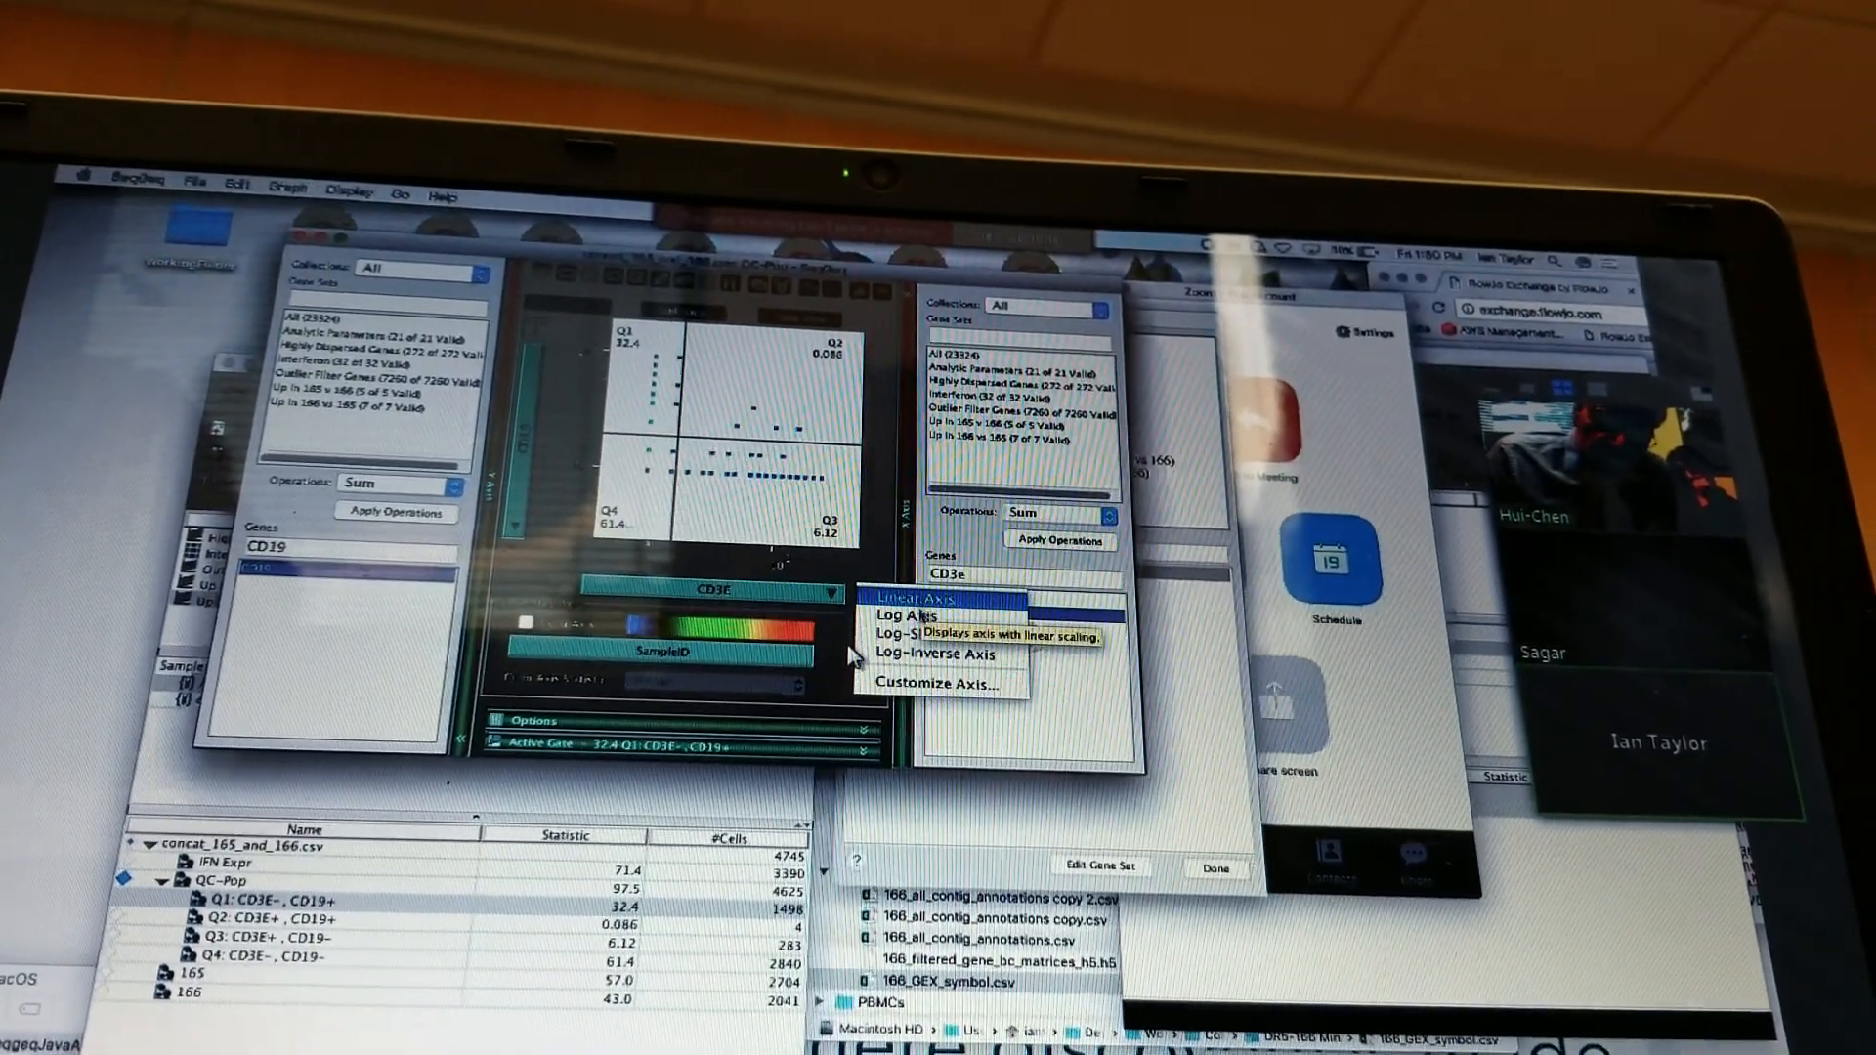
mouse_move(915, 643)
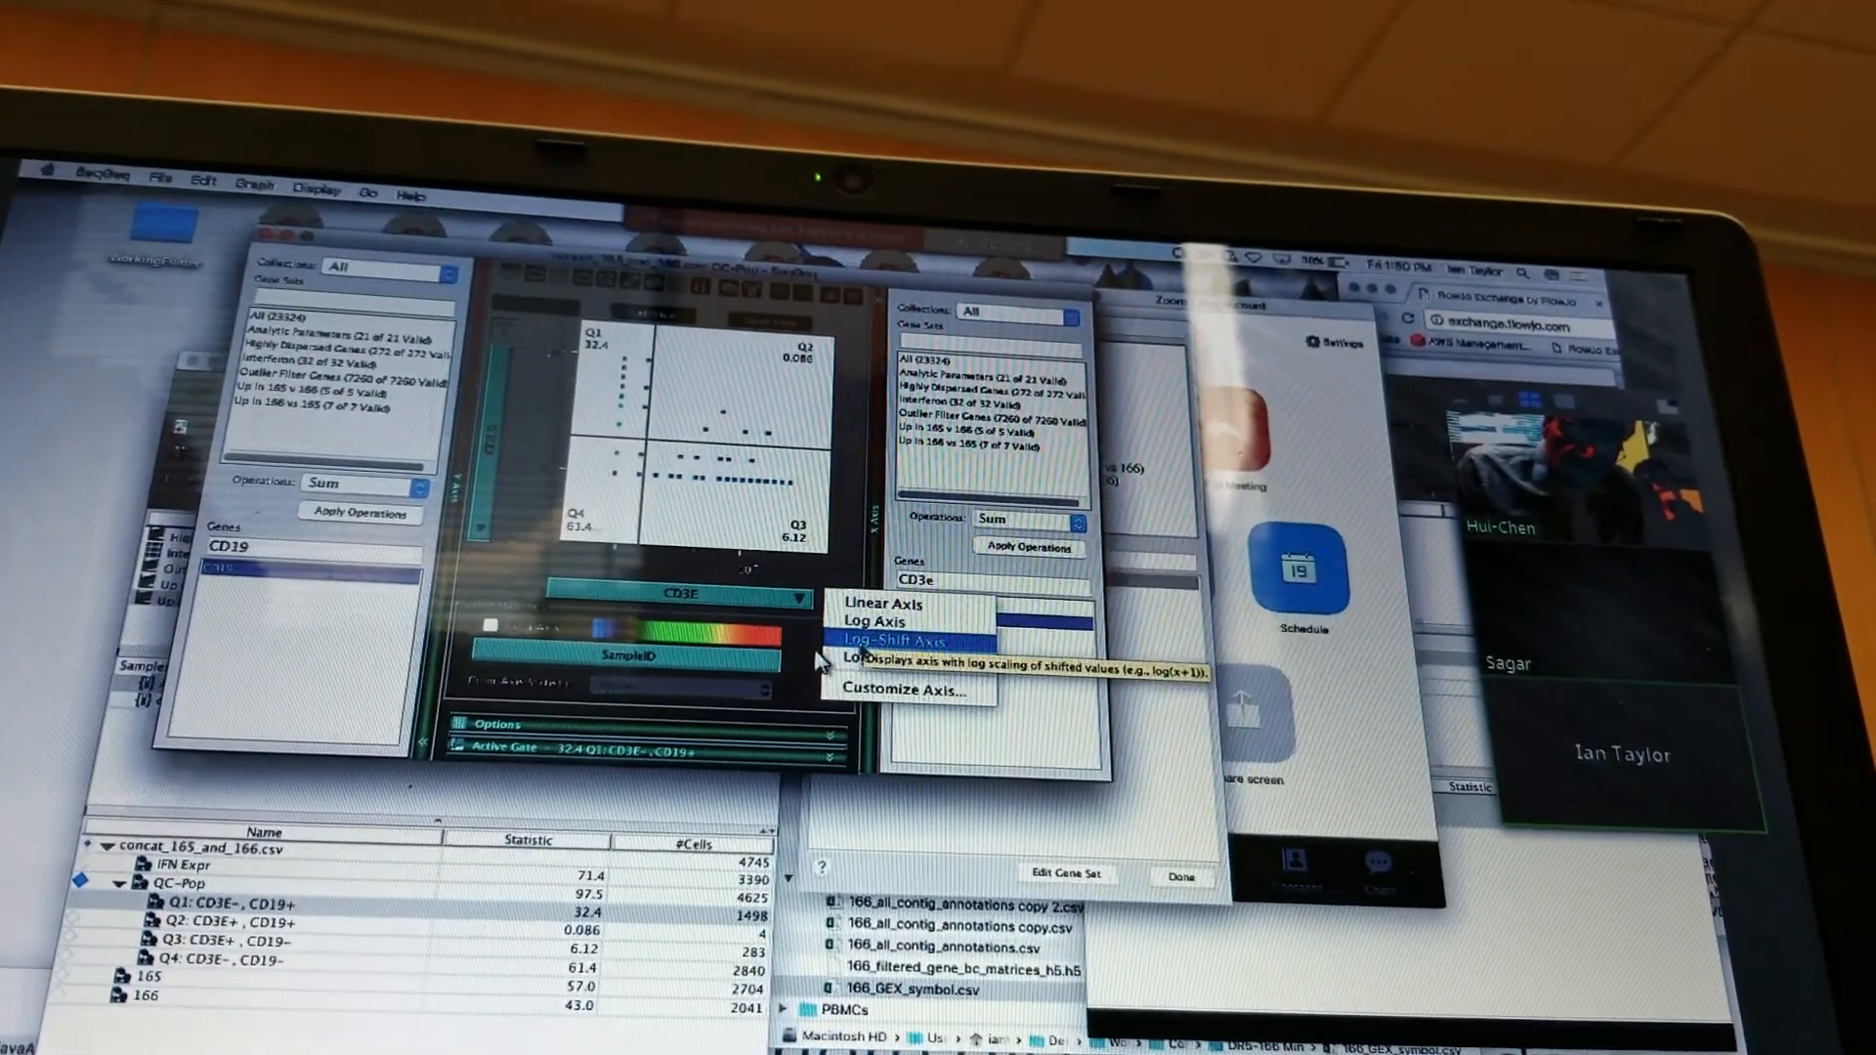
mouse_move(897, 657)
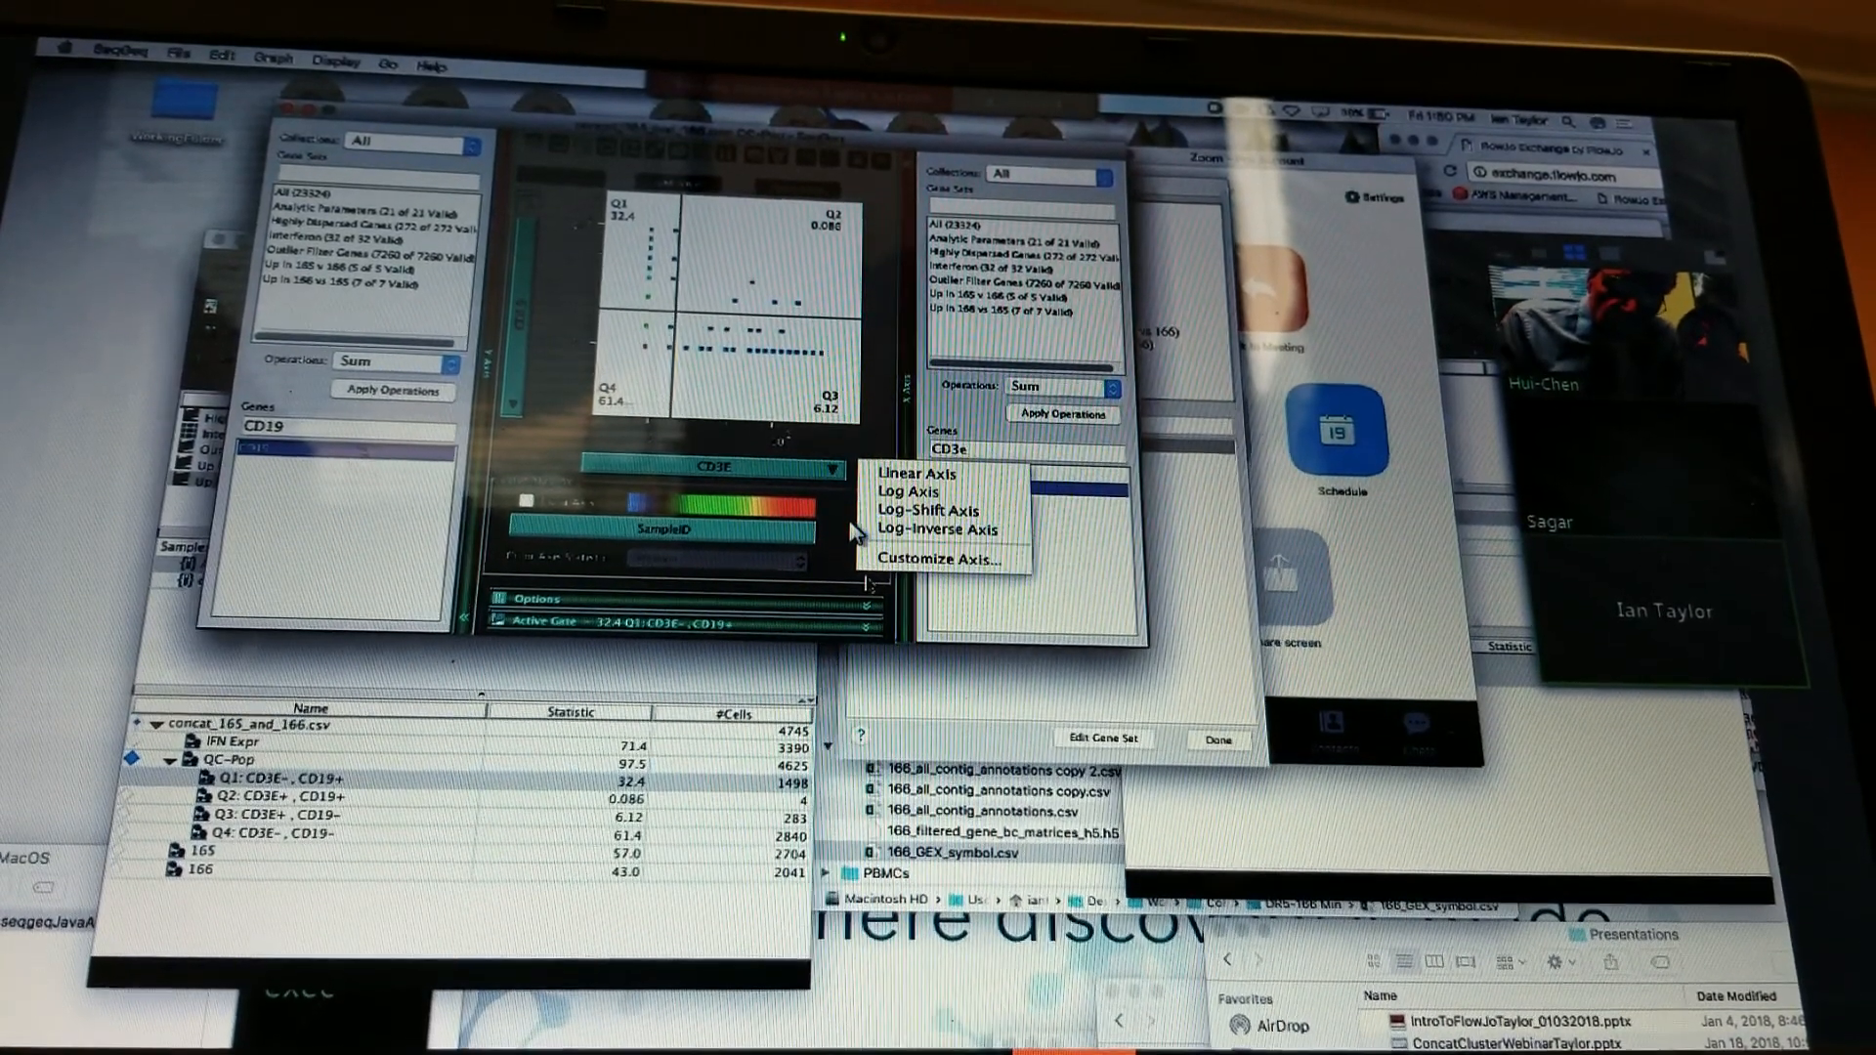
mouse_move(945, 563)
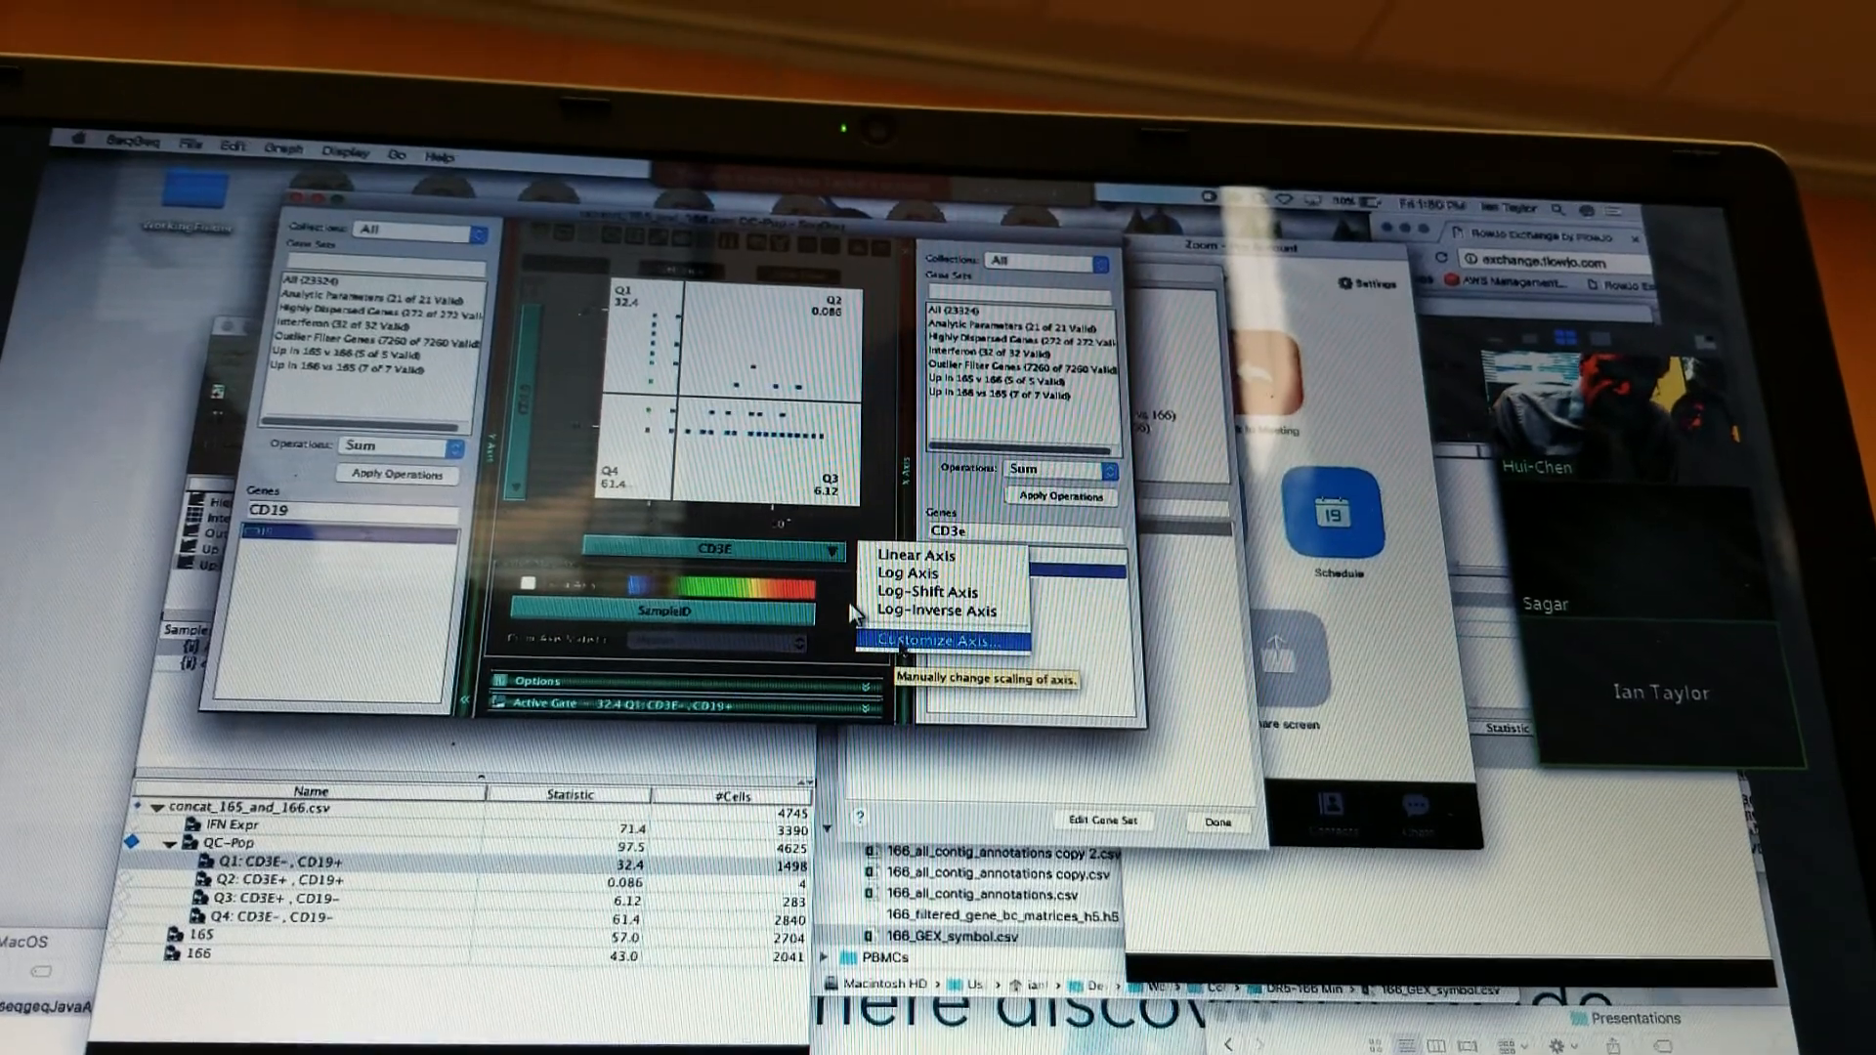
Pick the ArcSinh transform type in Customize Axis, ranging −3.16228 to 32.5
left_click(938, 641)
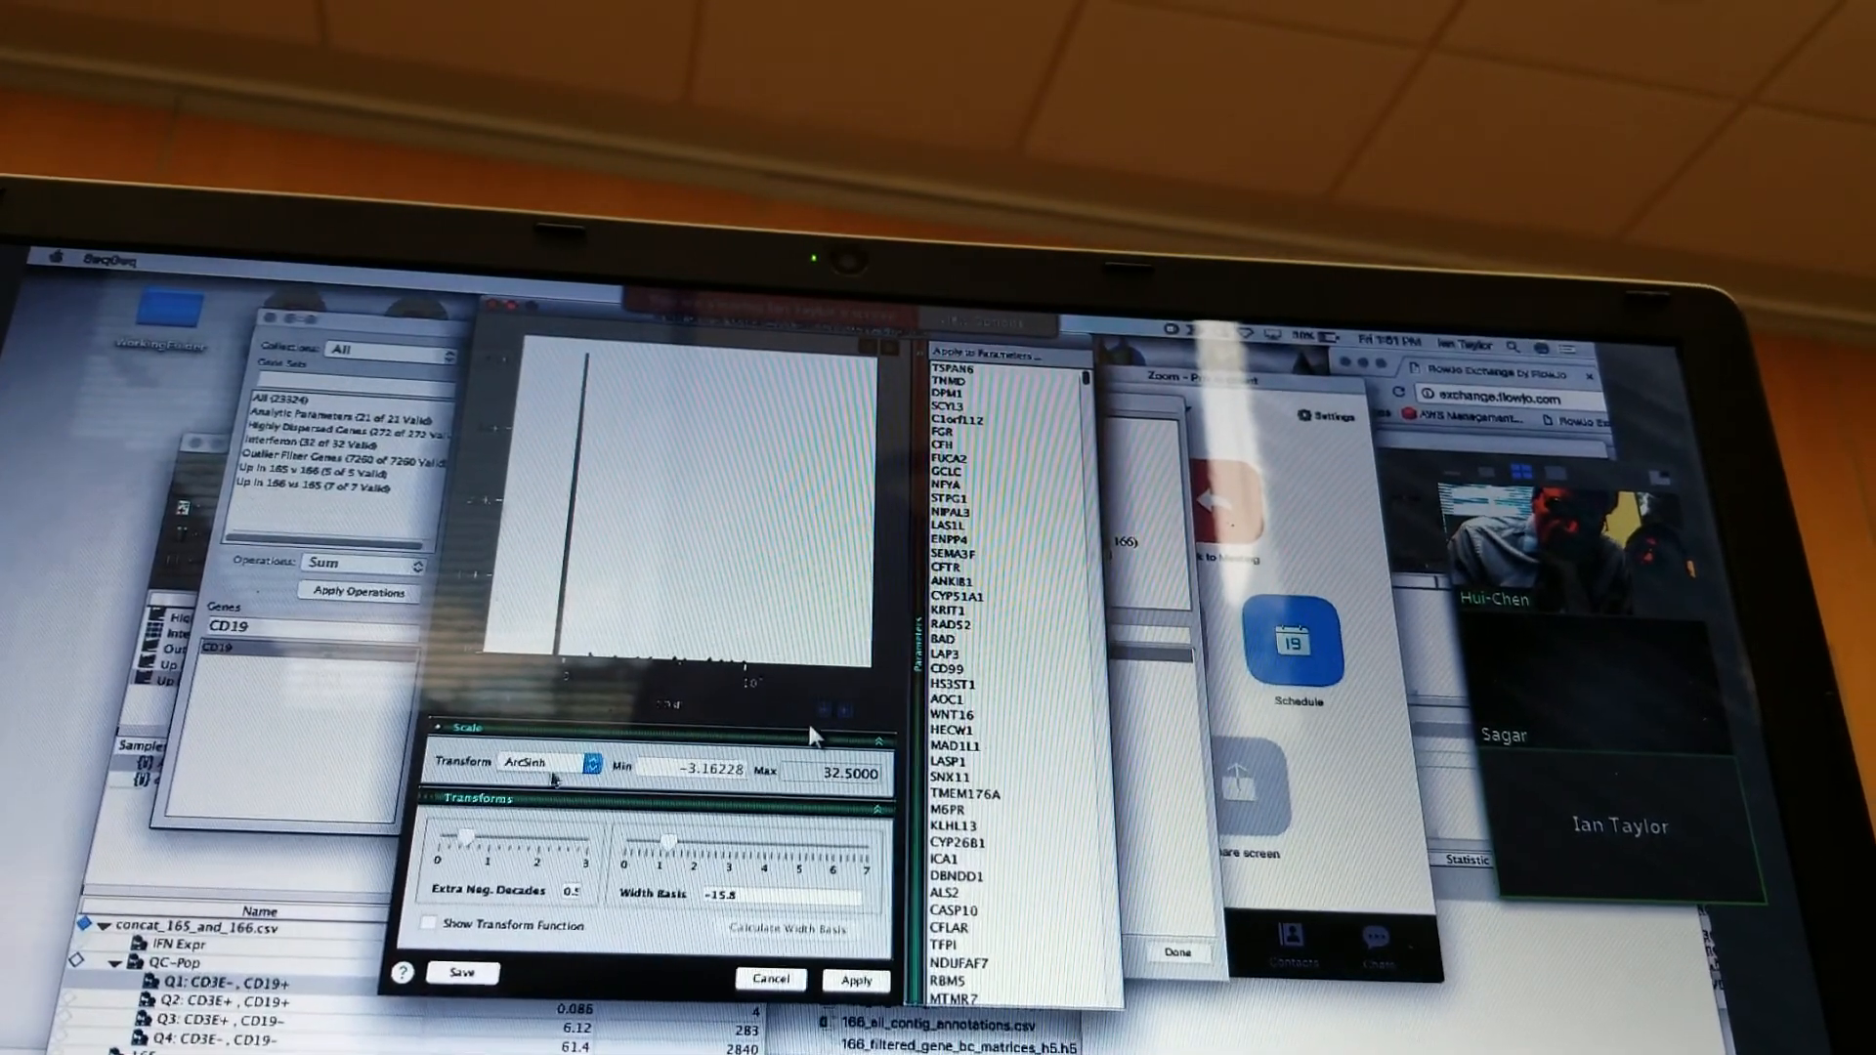
left_click(503, 761)
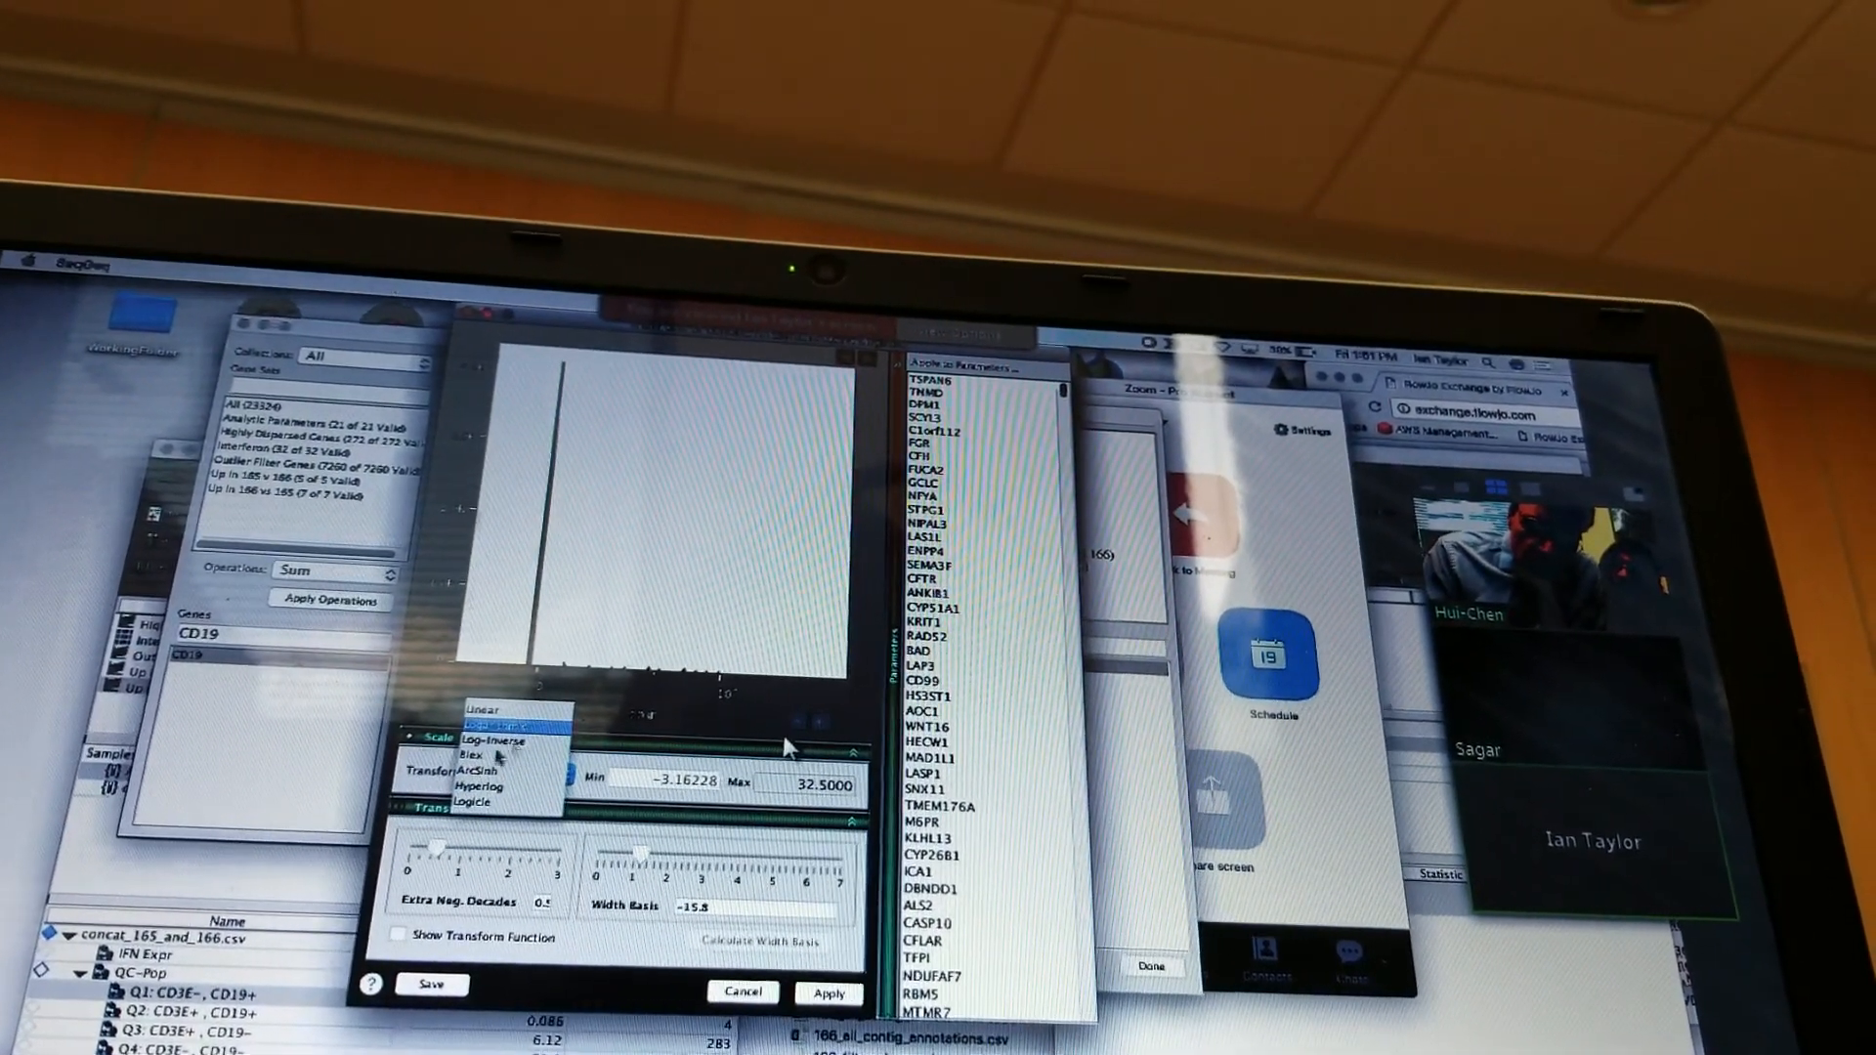
left_click(479, 756)
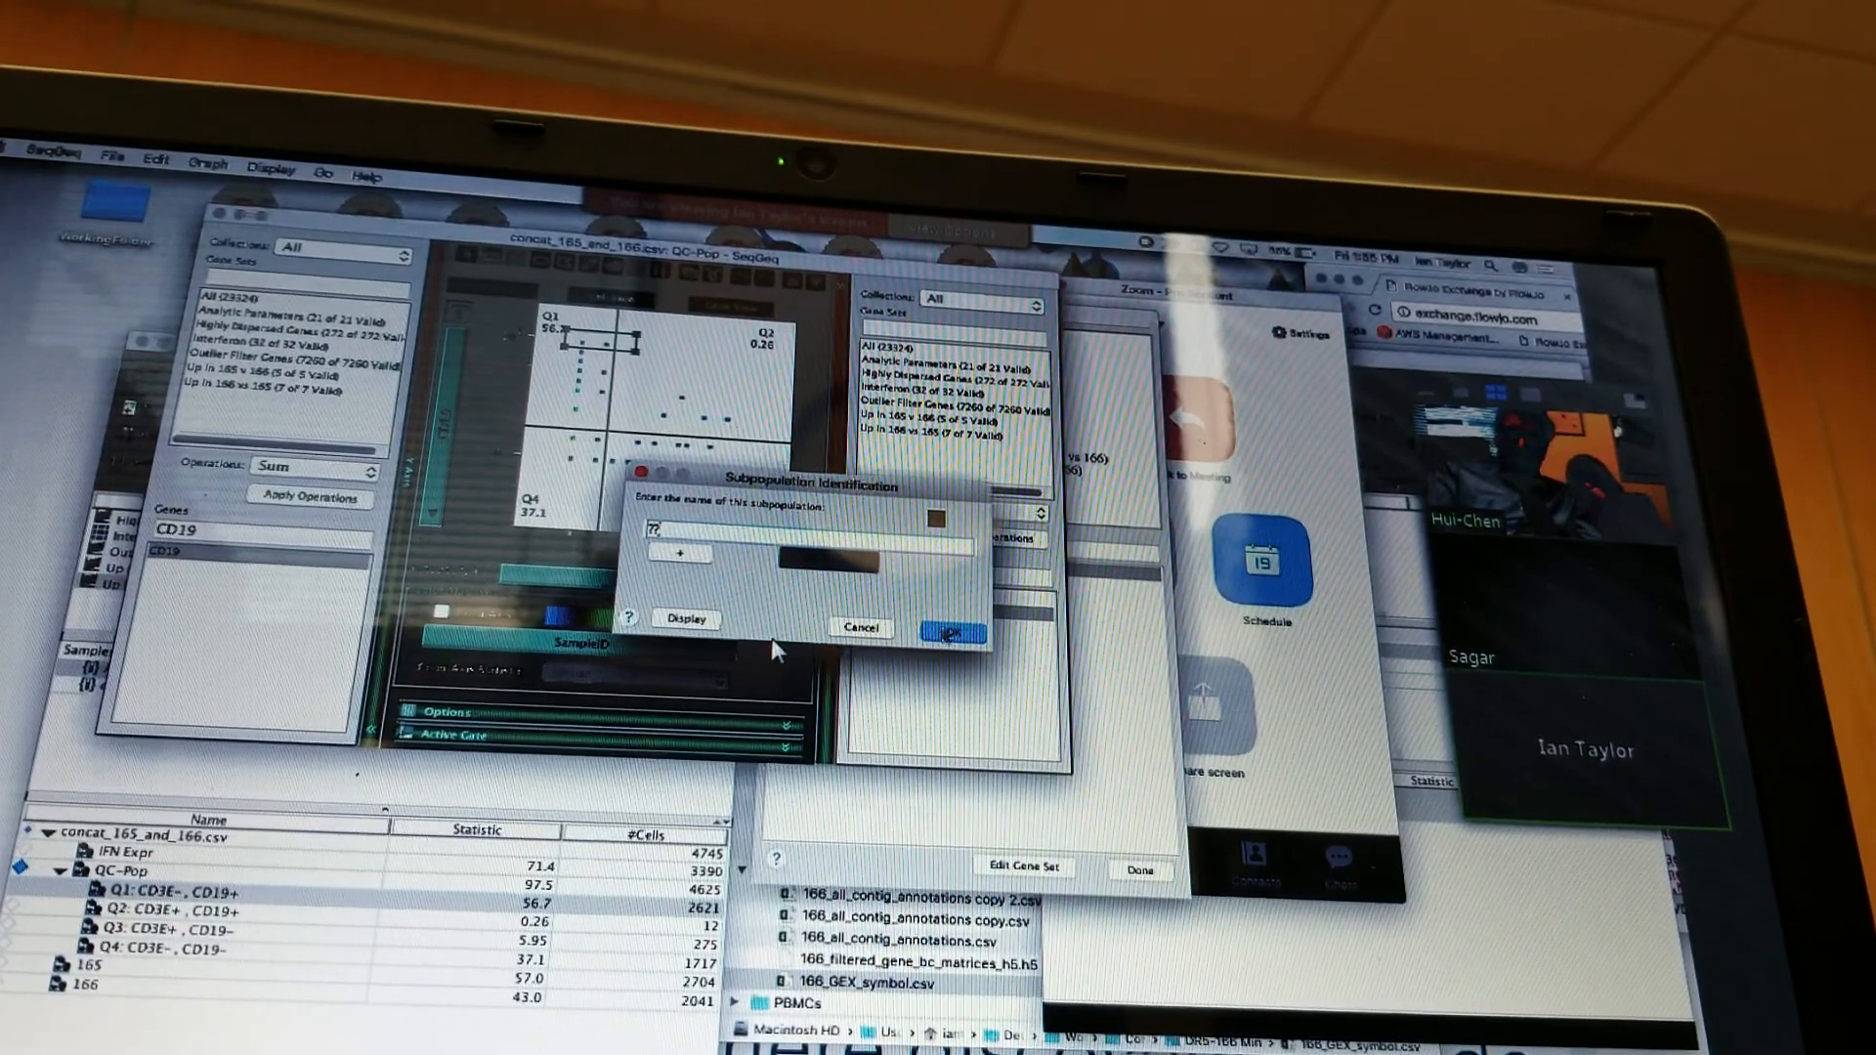
Accept the default name for the 26-cell sub-gate on the top dots
left_click(949, 632)
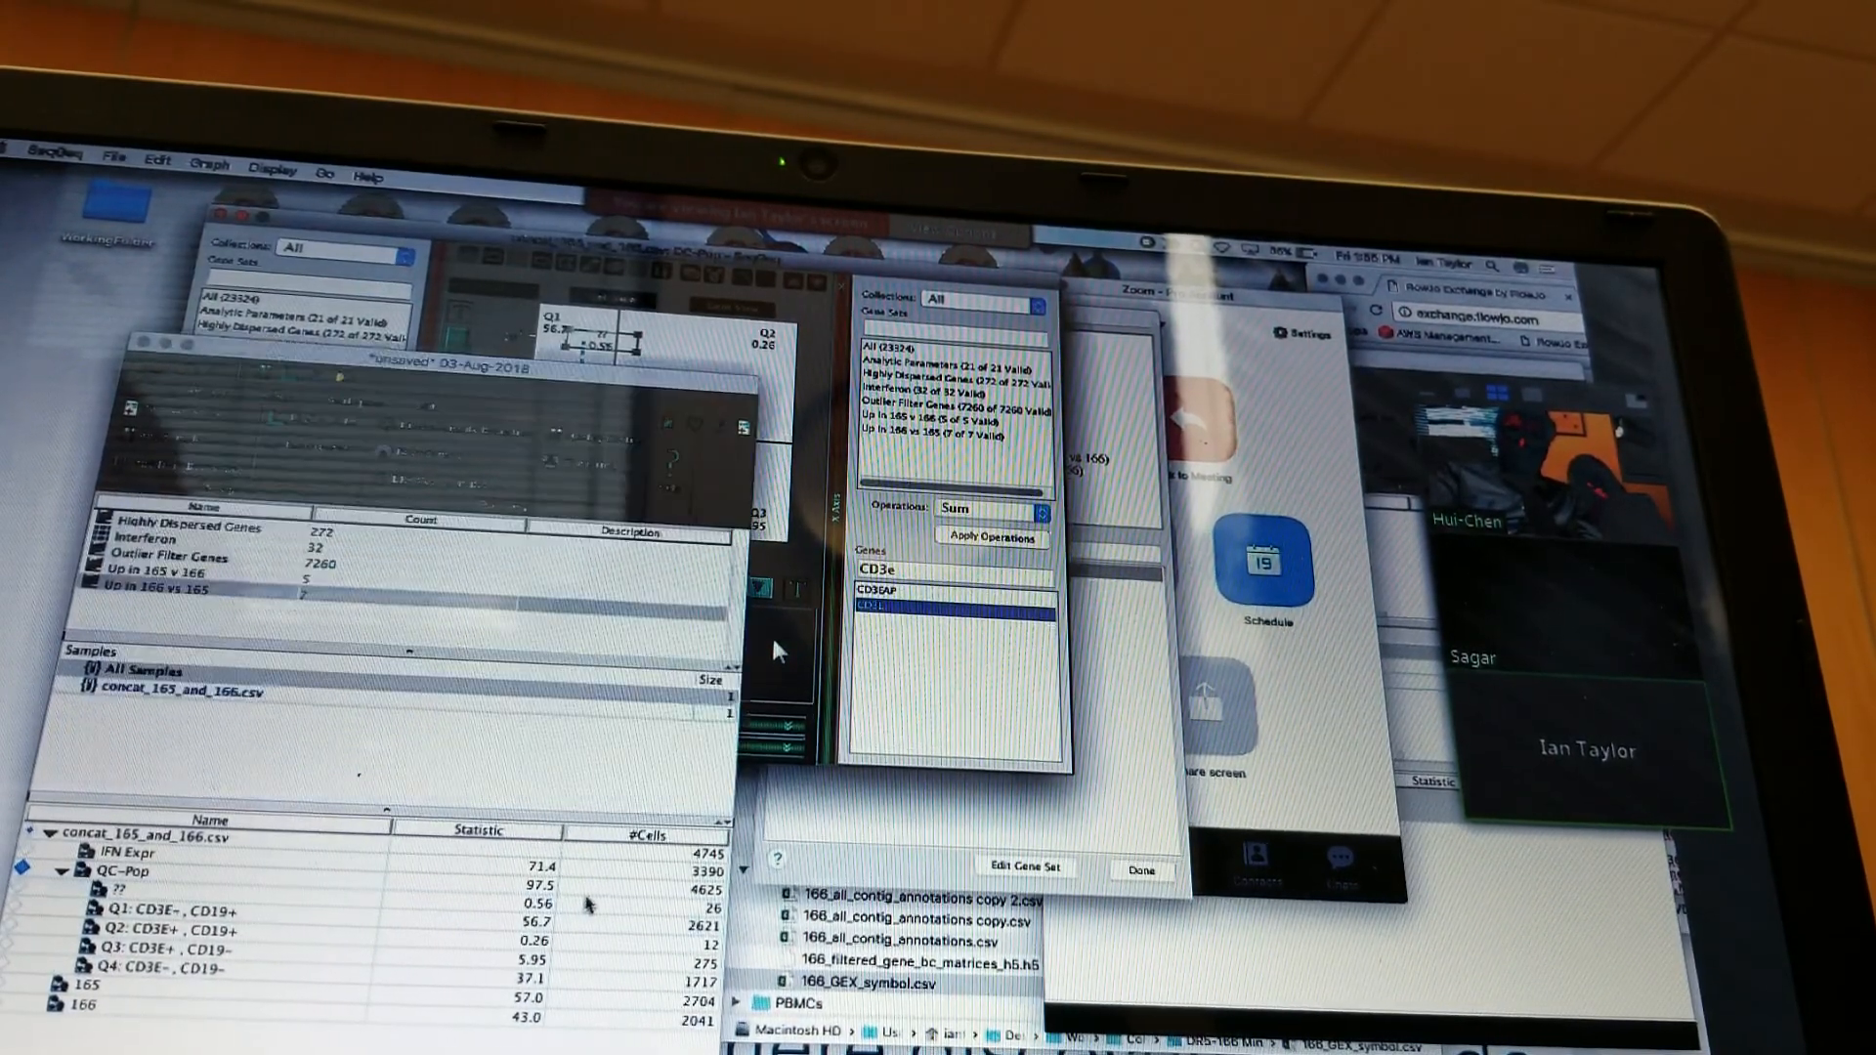